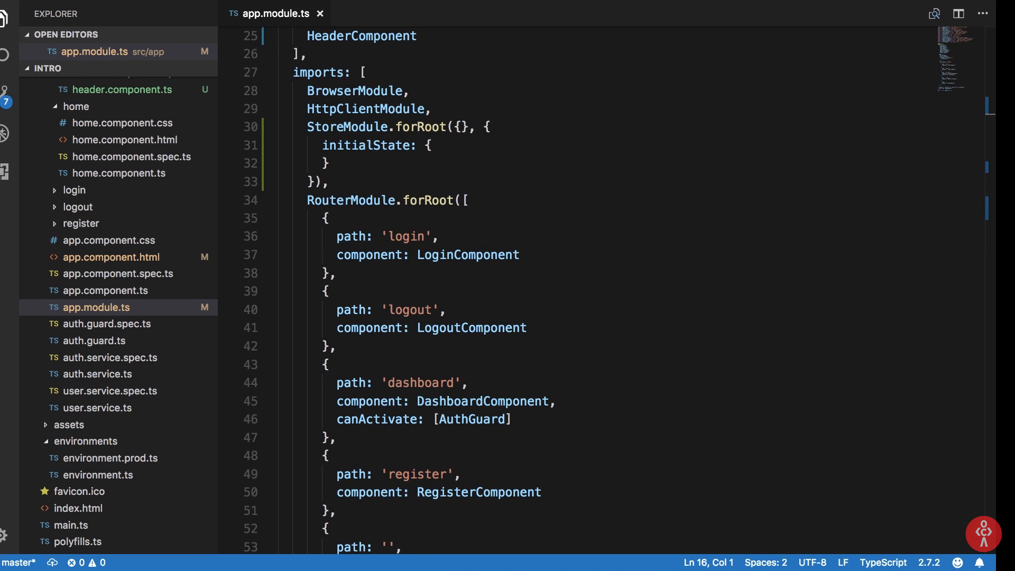
Create the store folder with a reducers folder inside it under app
scroll("up", 3)
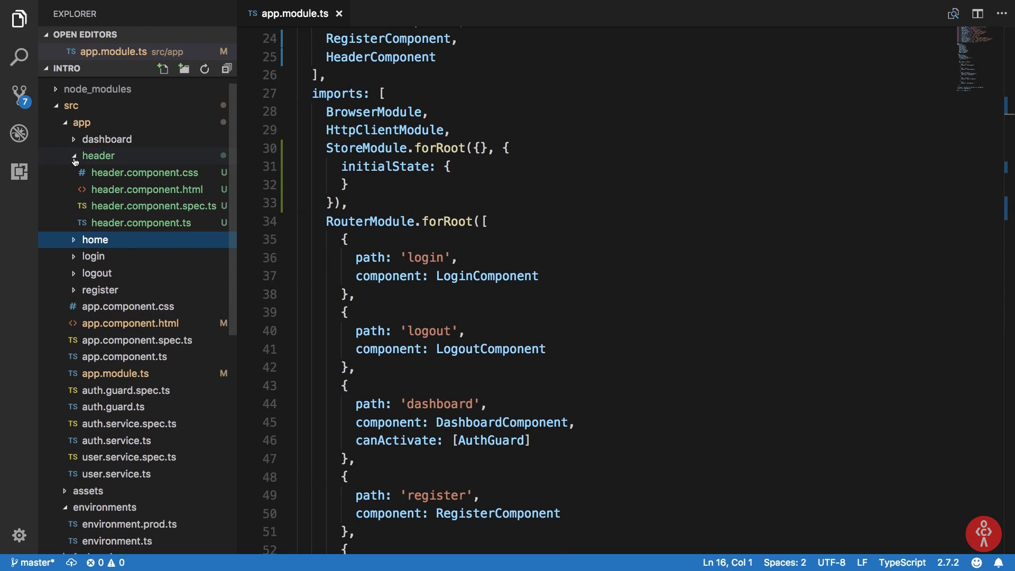
right_click(83, 124)
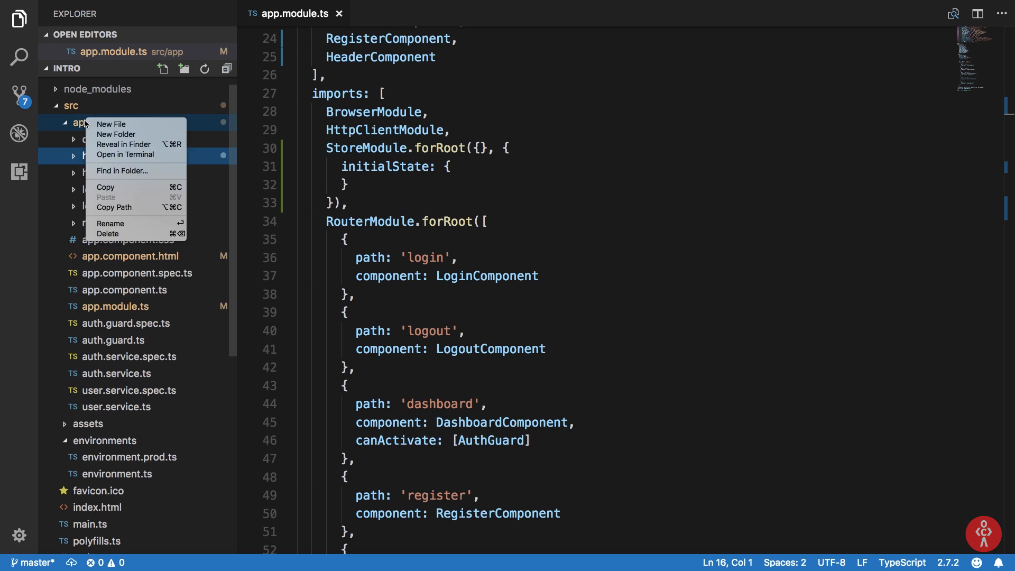
left_click(110, 123)
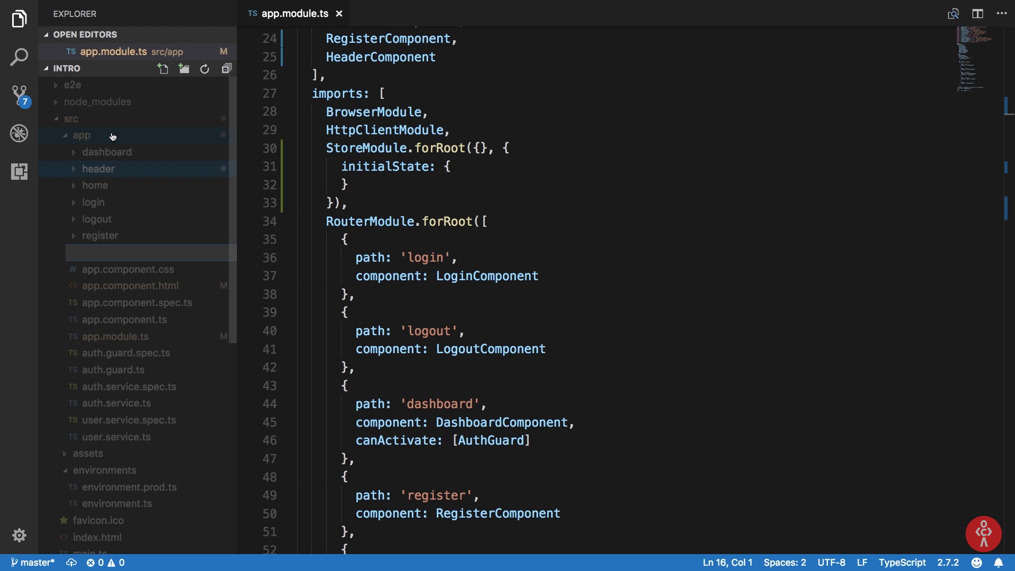
left_click(94, 253)
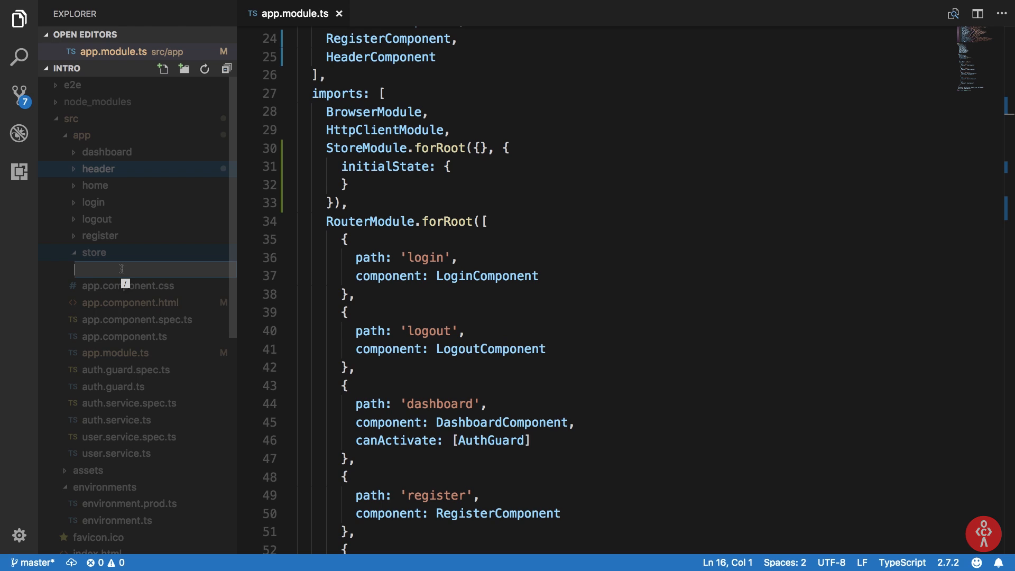
type("reducer")
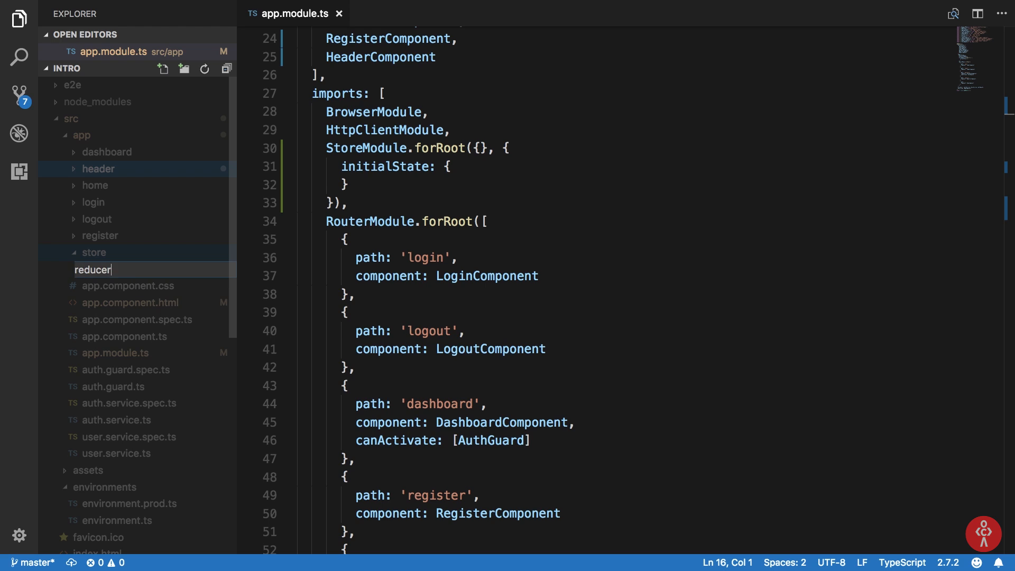
Add a new file named appReducer.ts inside the reducers folder
right_click(97, 269)
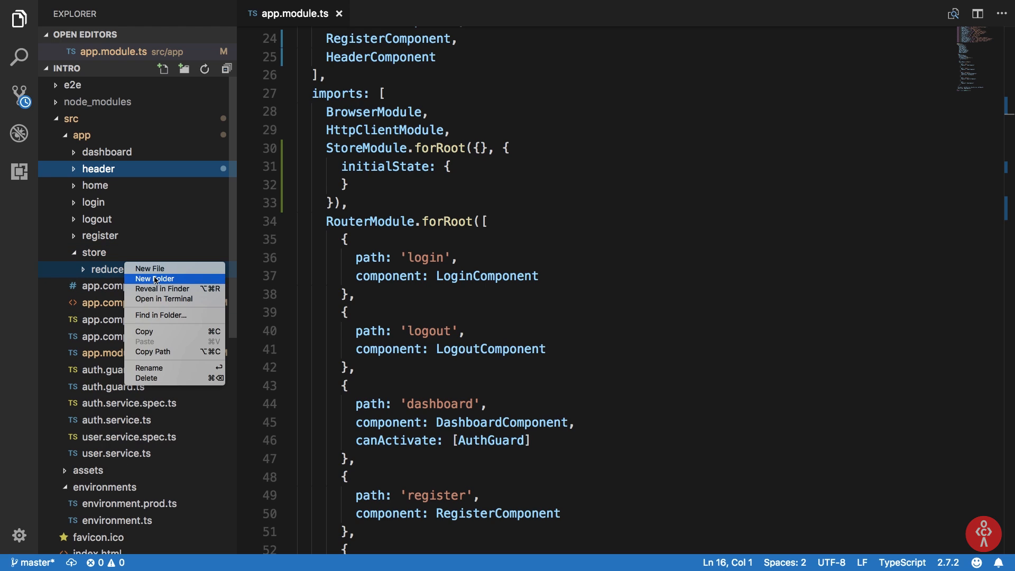
left_click(150, 268)
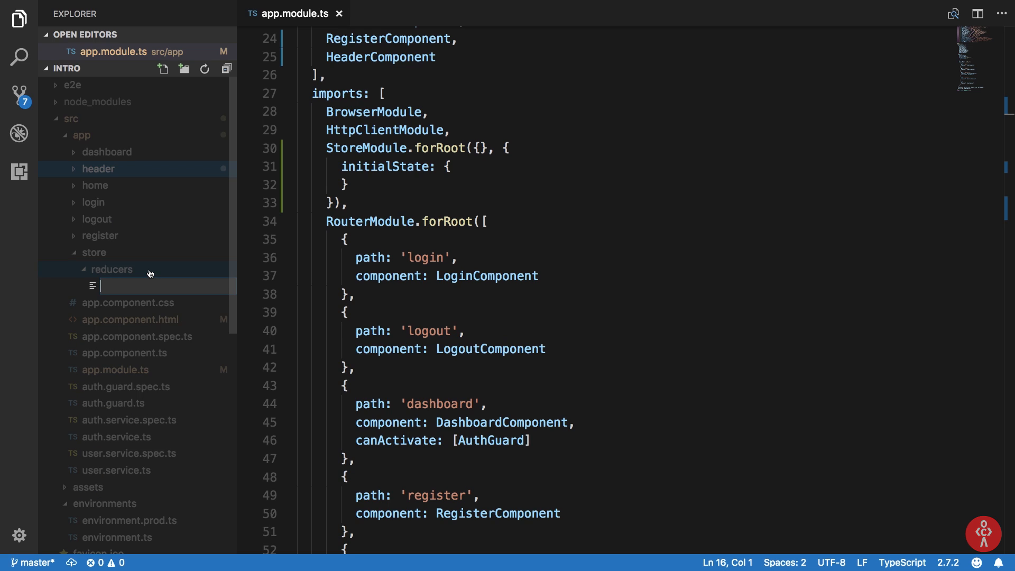
mouse_move(149, 274)
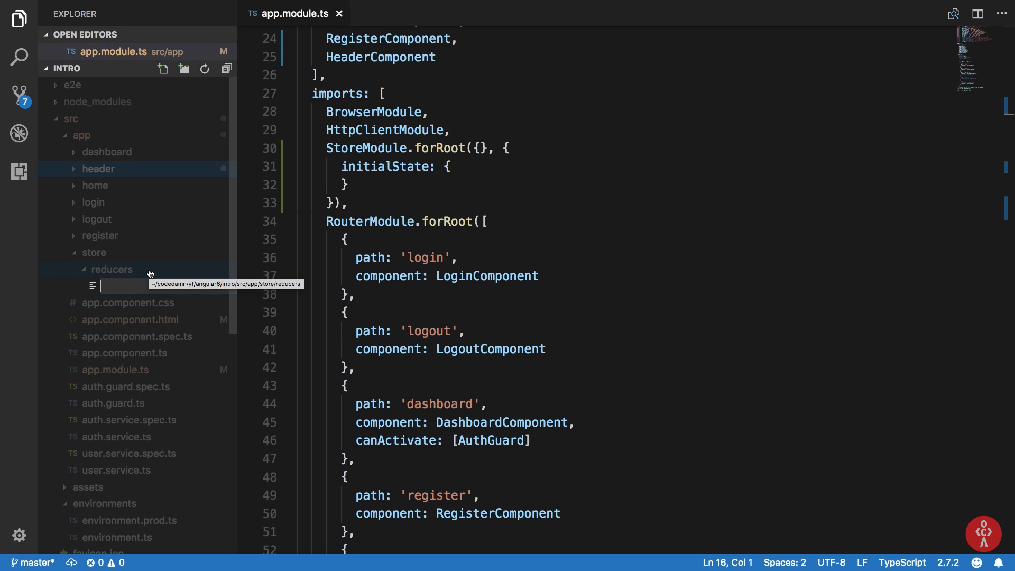
type("appReducer.")
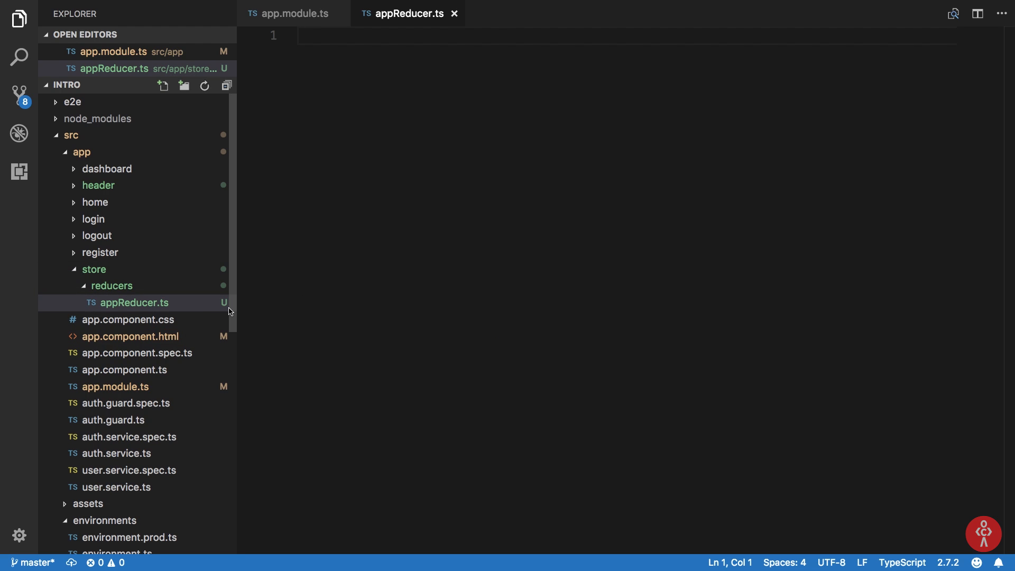
Write export function reducer(state = initalState, action) { } in appReducer.ts
type("export")
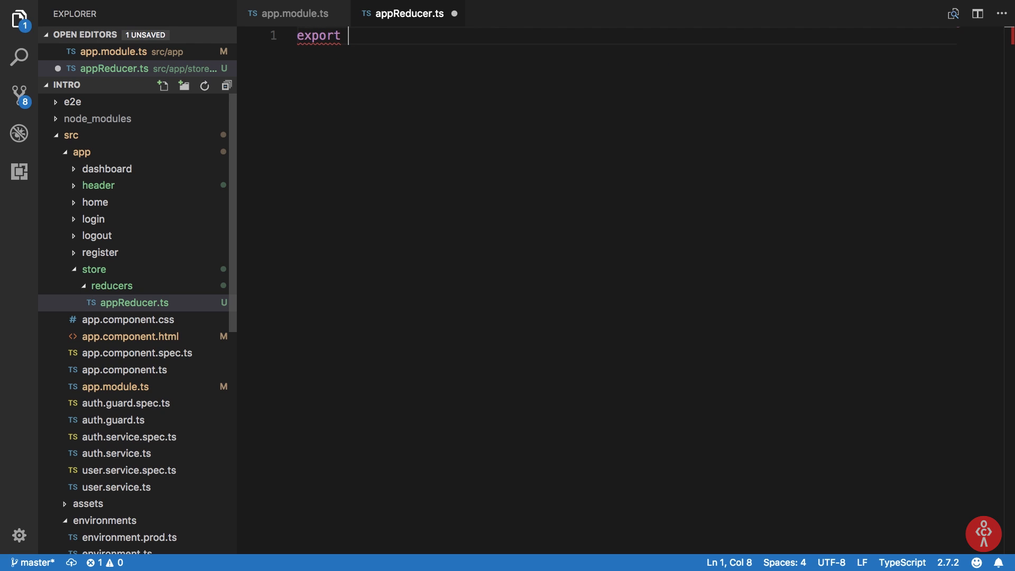
type("funct")
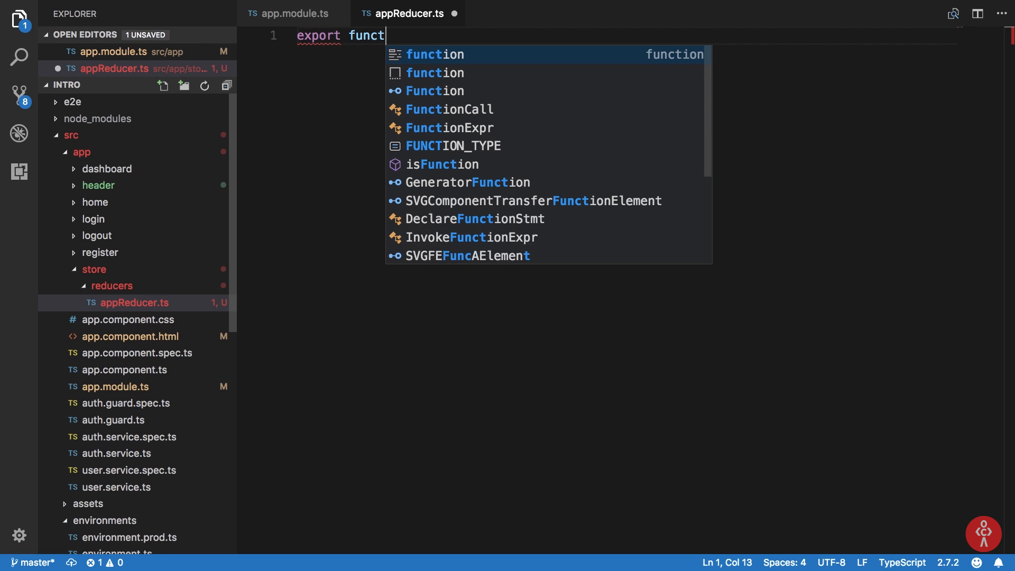
type("ion redu")
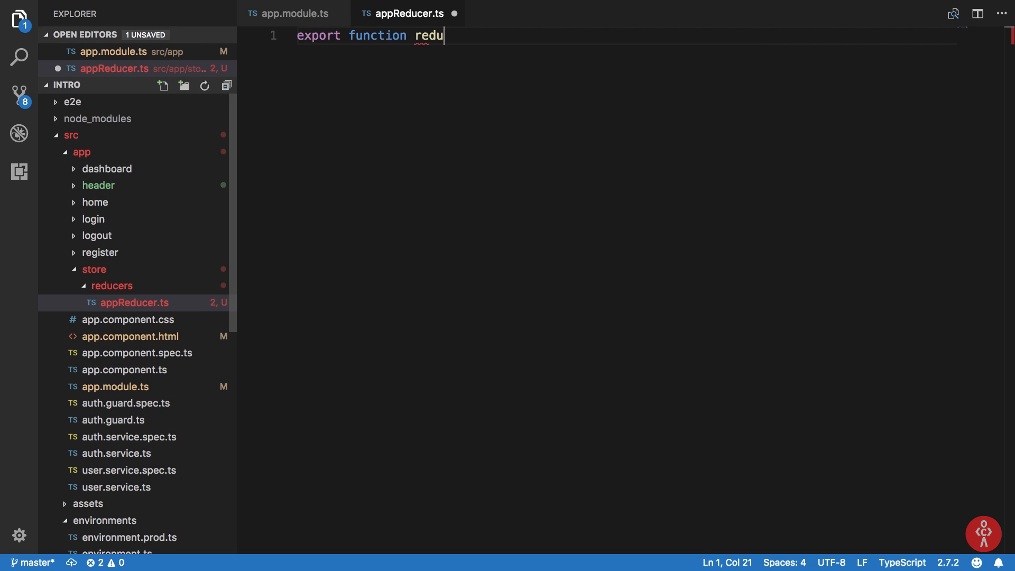
type("cer()")
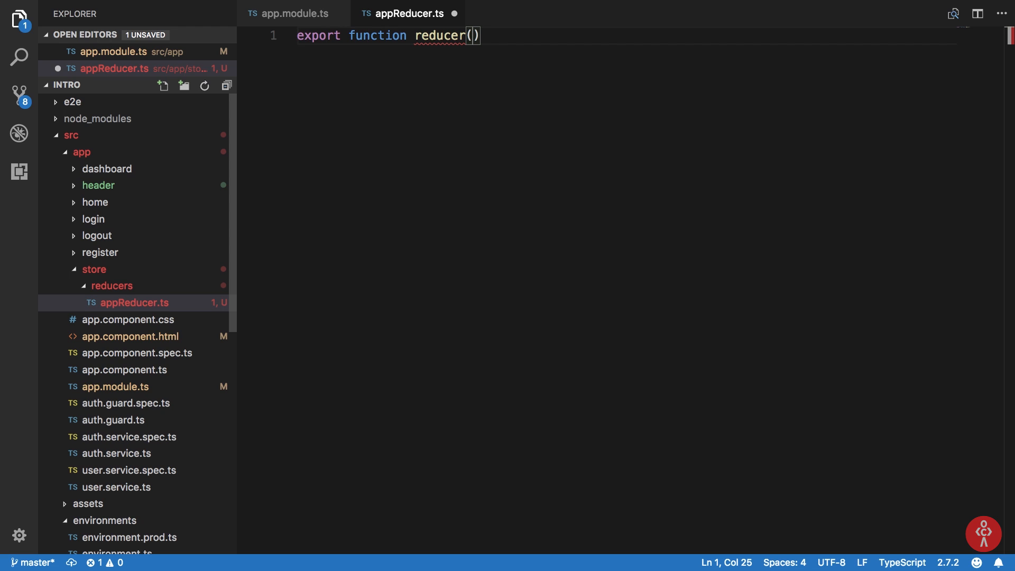
type("initalState")
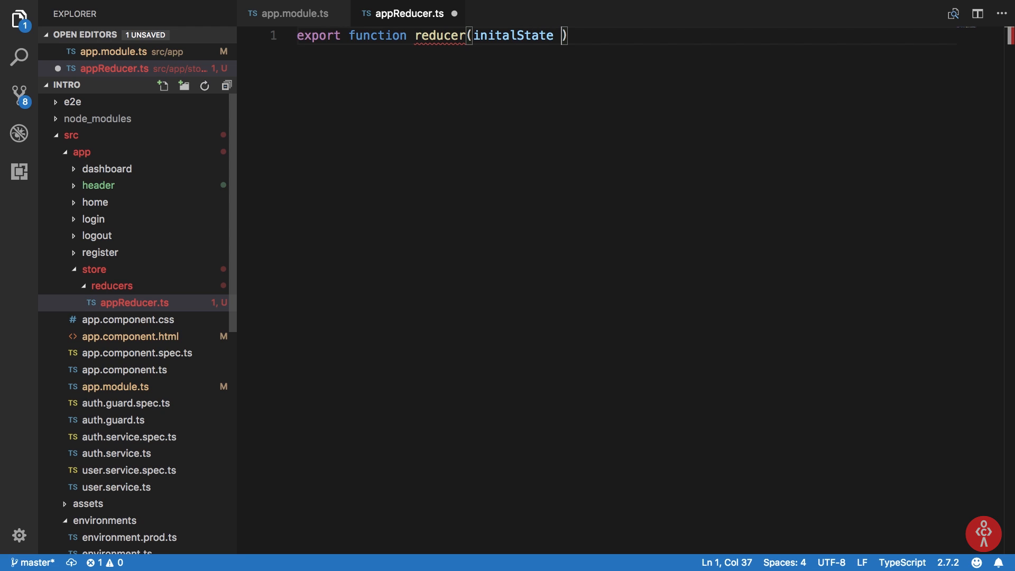
key("Backspace")
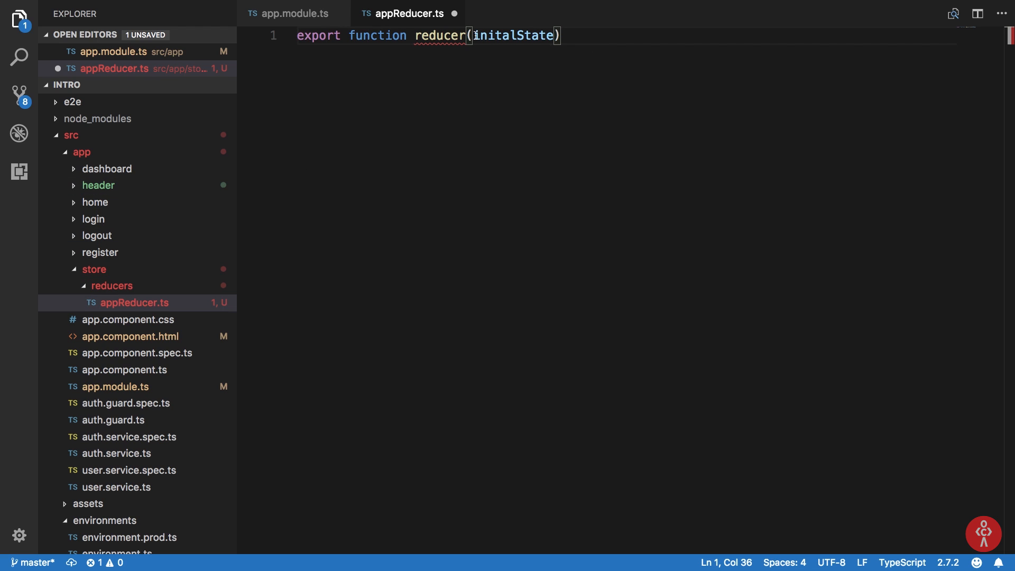
type("state =")
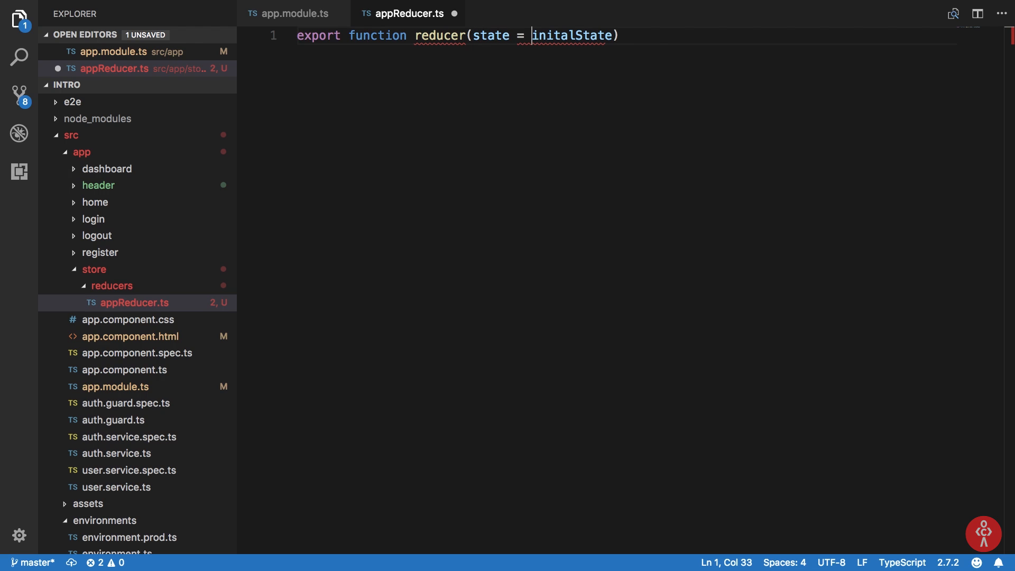
type(",")
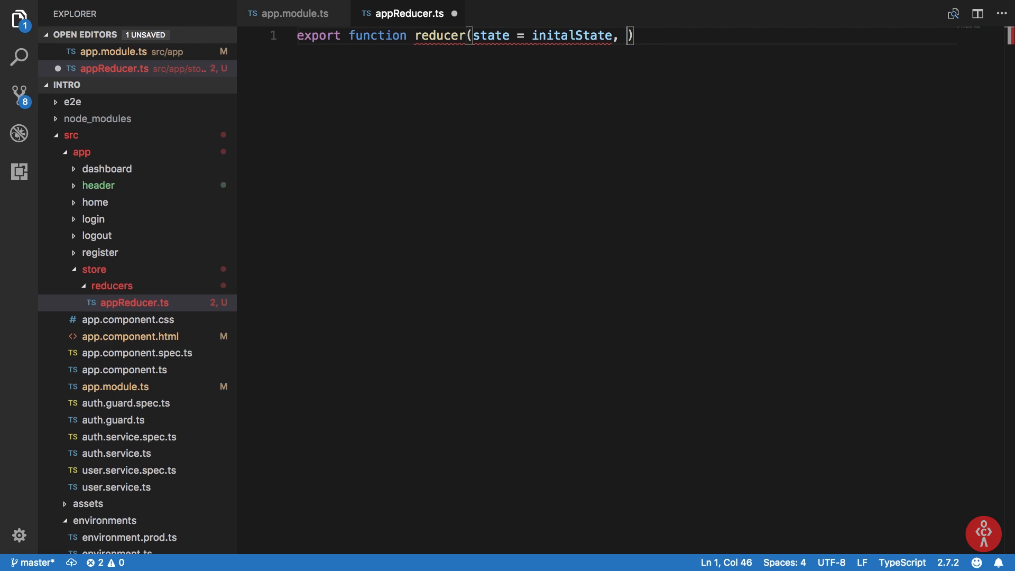
type("action")
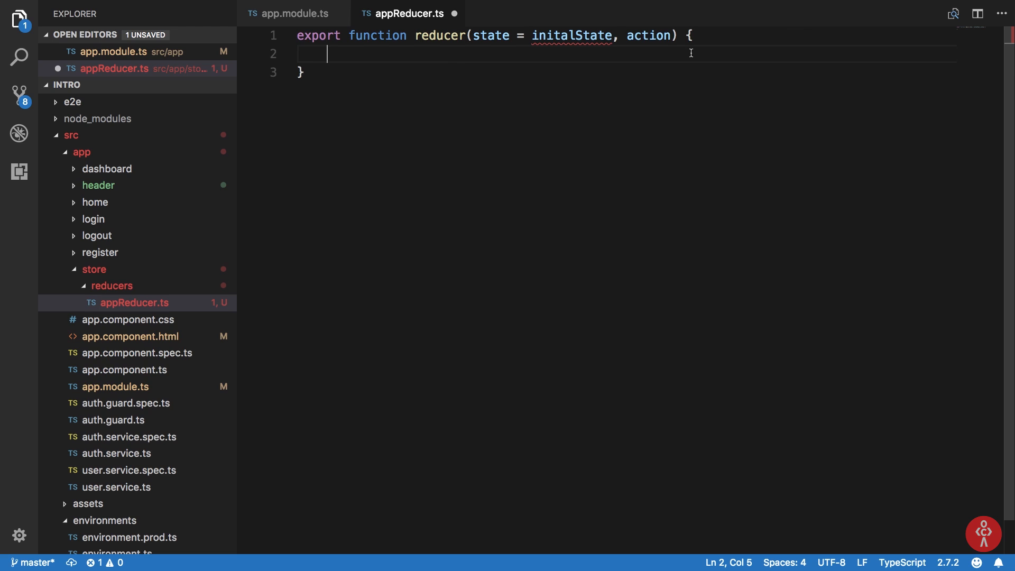
mouse_move(653, 44)
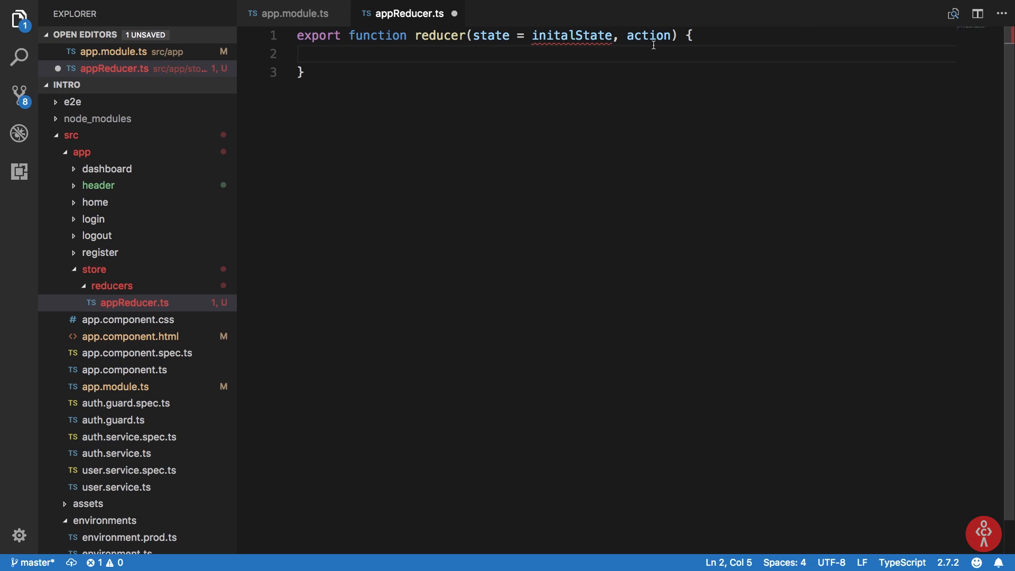
Insert switch(action.type) { } inside the reducer function body
left_click(326, 54)
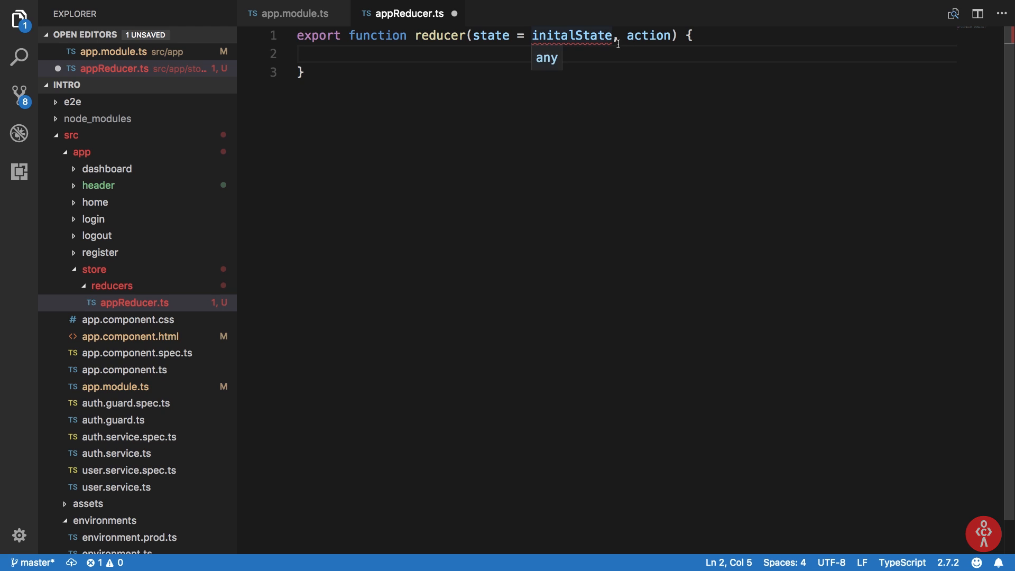
type("switch(action.type) {")
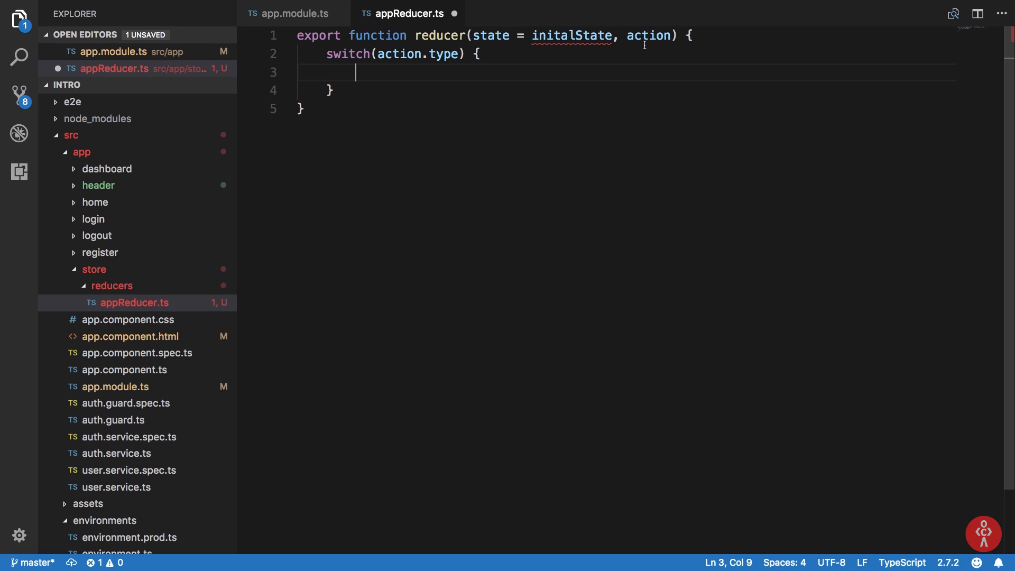
Replace a mistyped action.informatio line with an ACTION_LOGOUT case label
type("action")
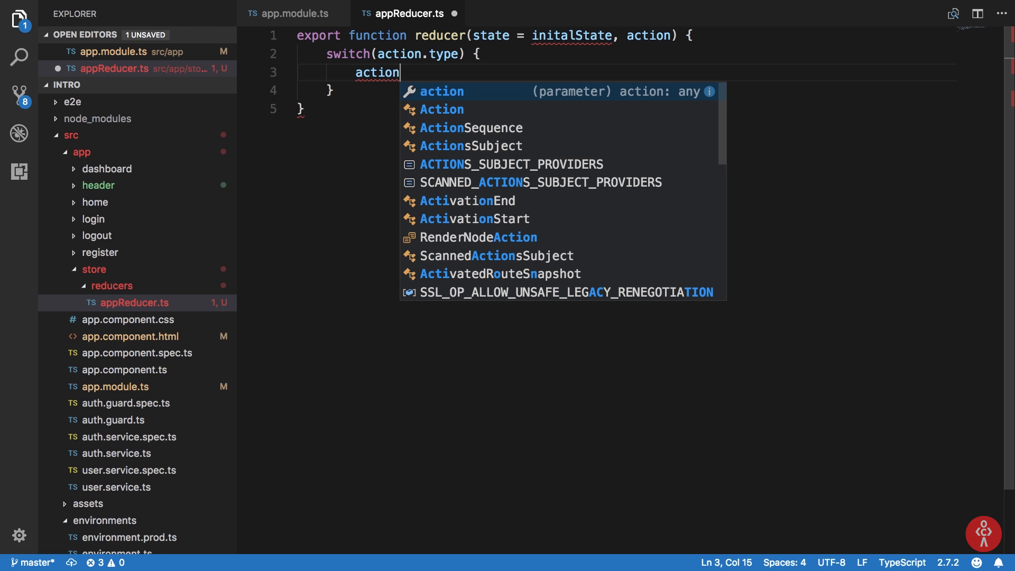
type(".n")
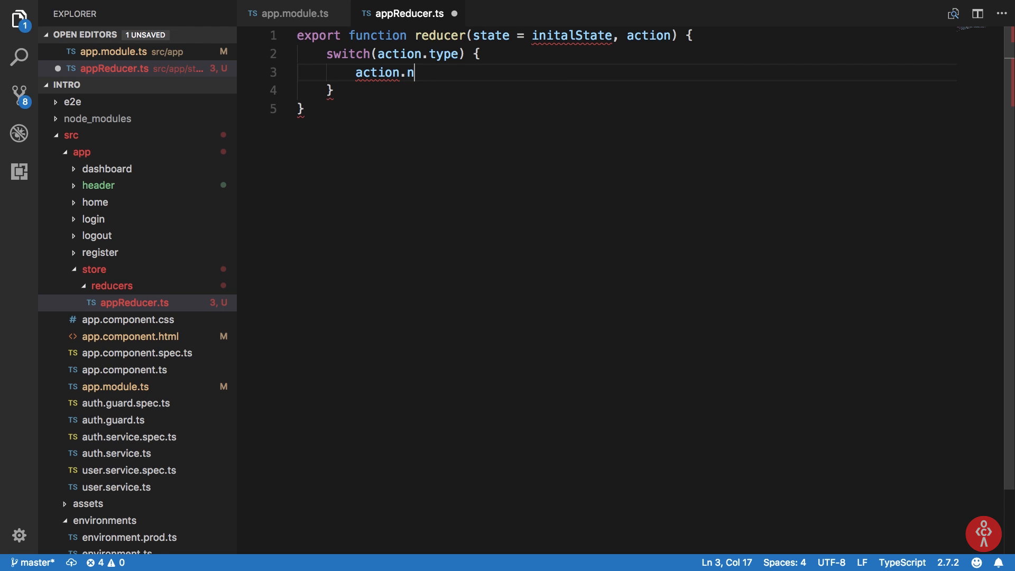
type("informatio")
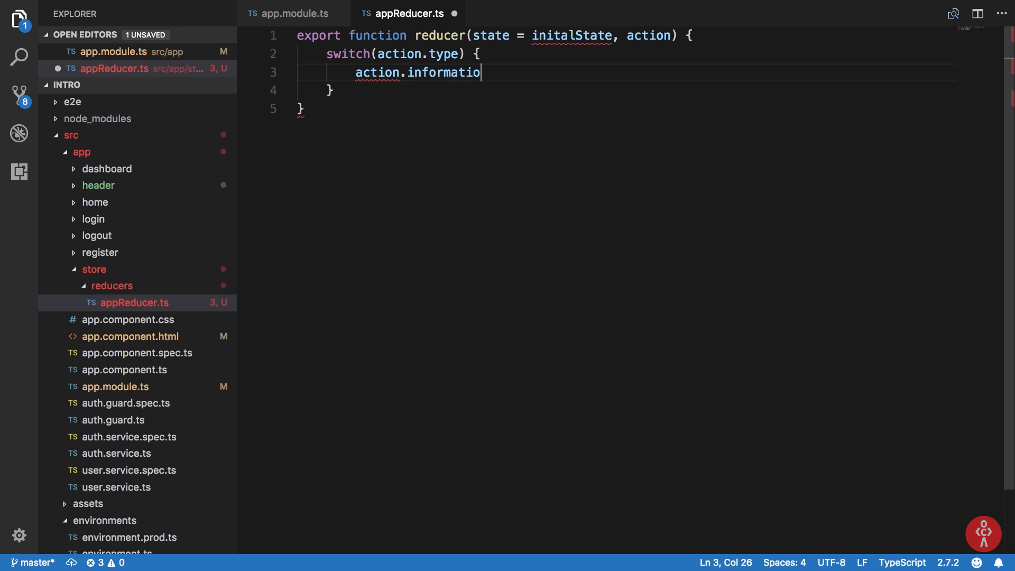
key("Backspace")
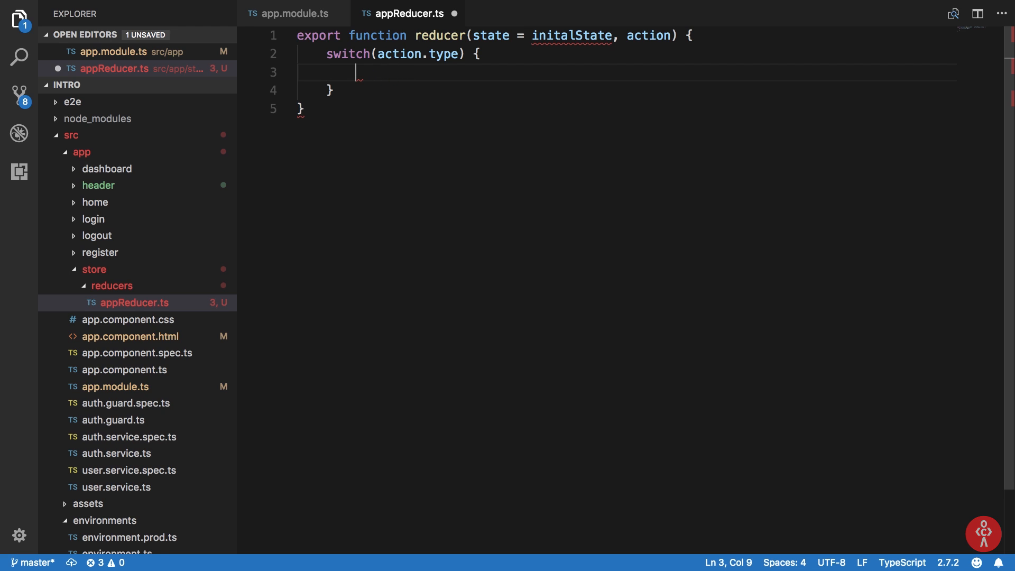
type("cases")
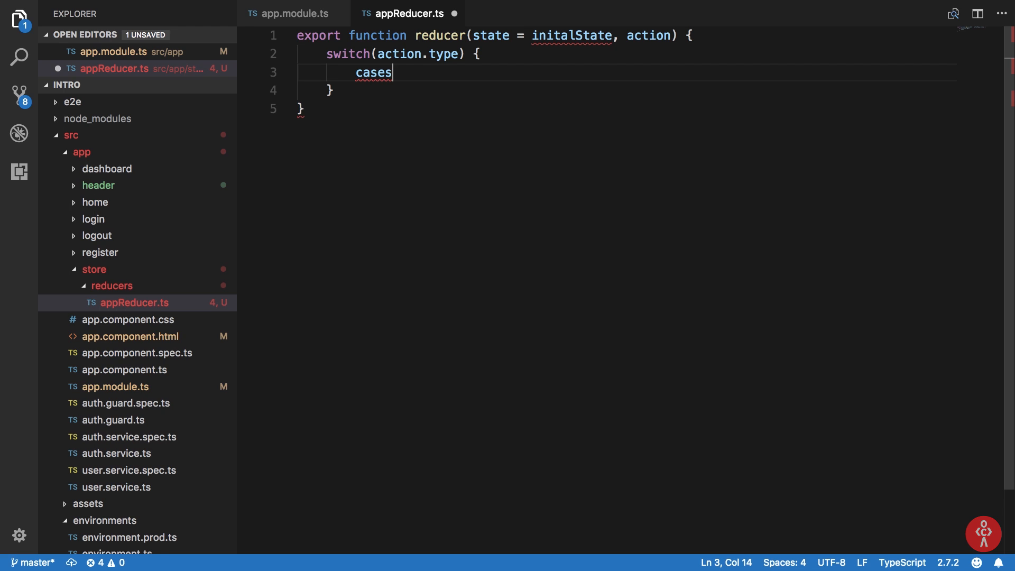
type("''")
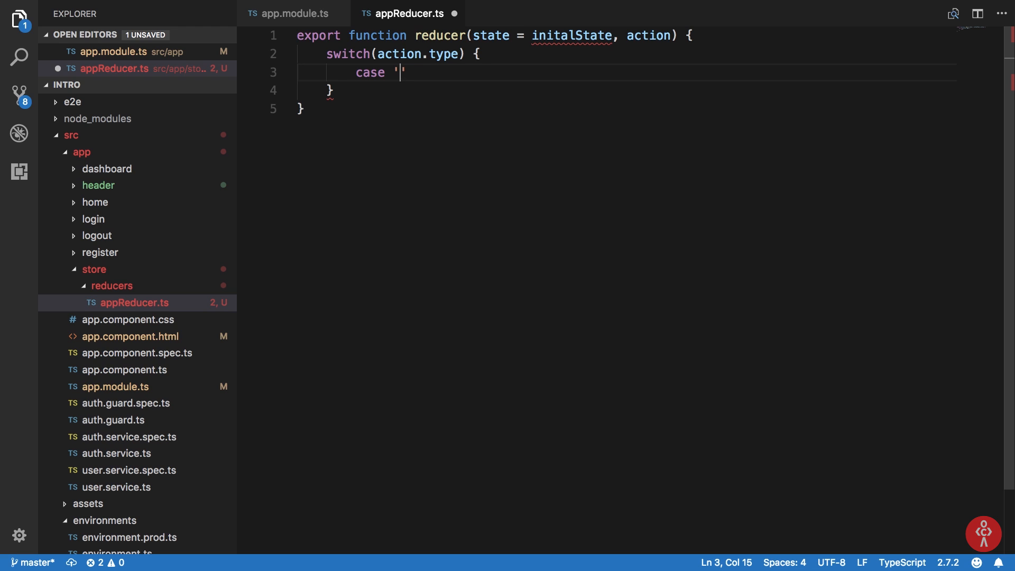
key("Backspace")
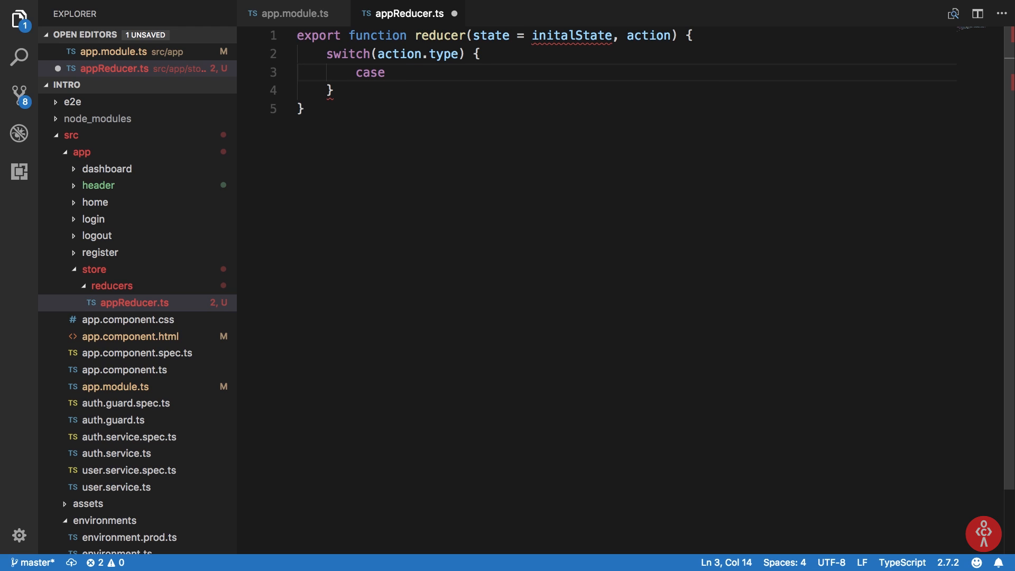
type("ACTION_LOGOUT:")
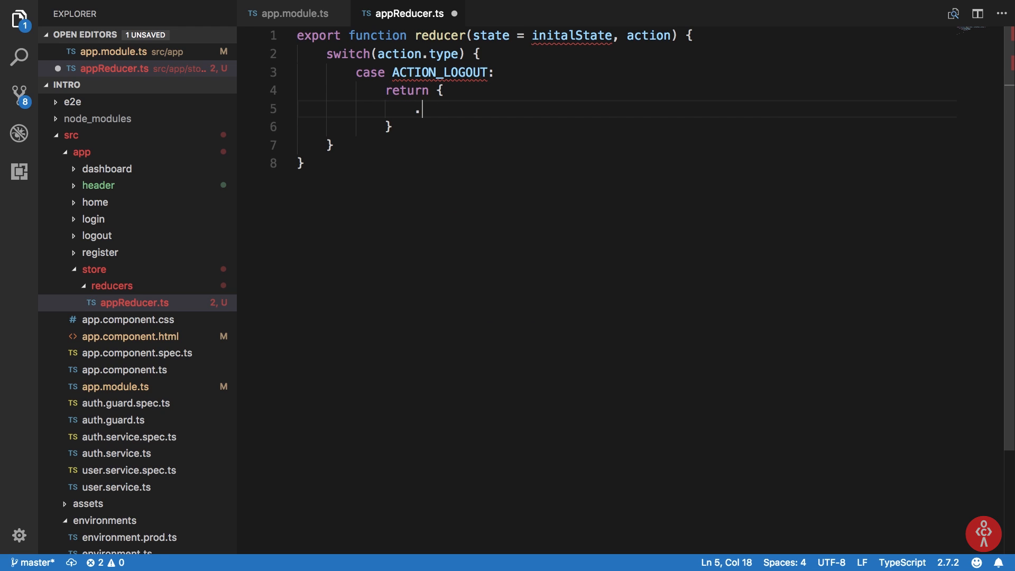
Return { ...state, login: false } from the ACTION_LOGOUT case and begin another case
type("..state,")
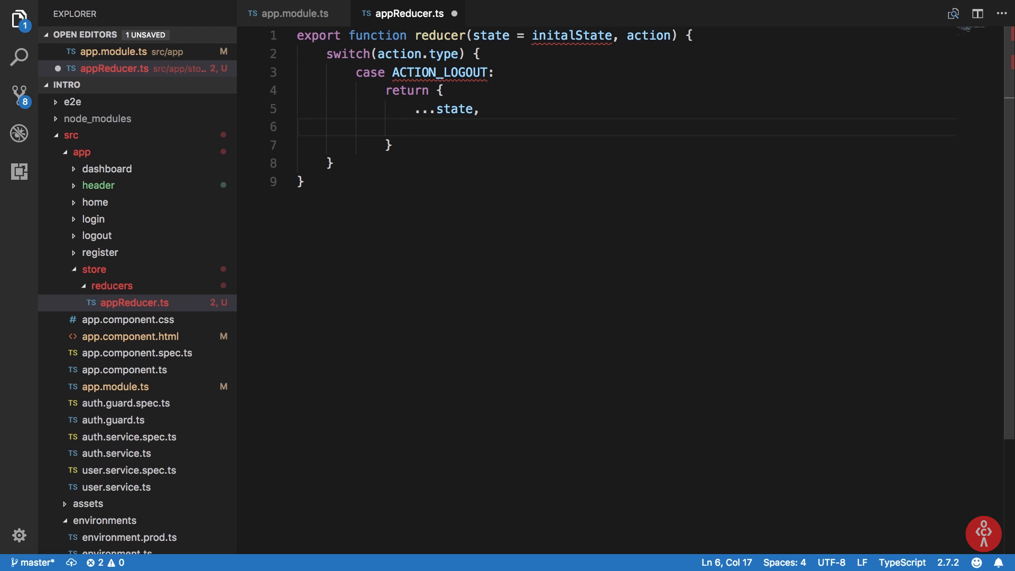
type("login")
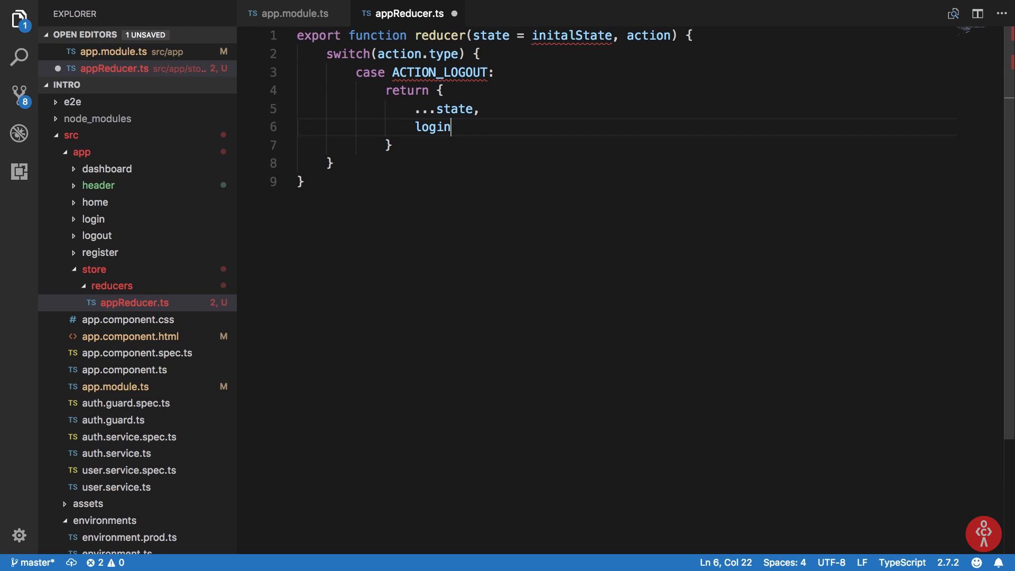
type("Status: false")
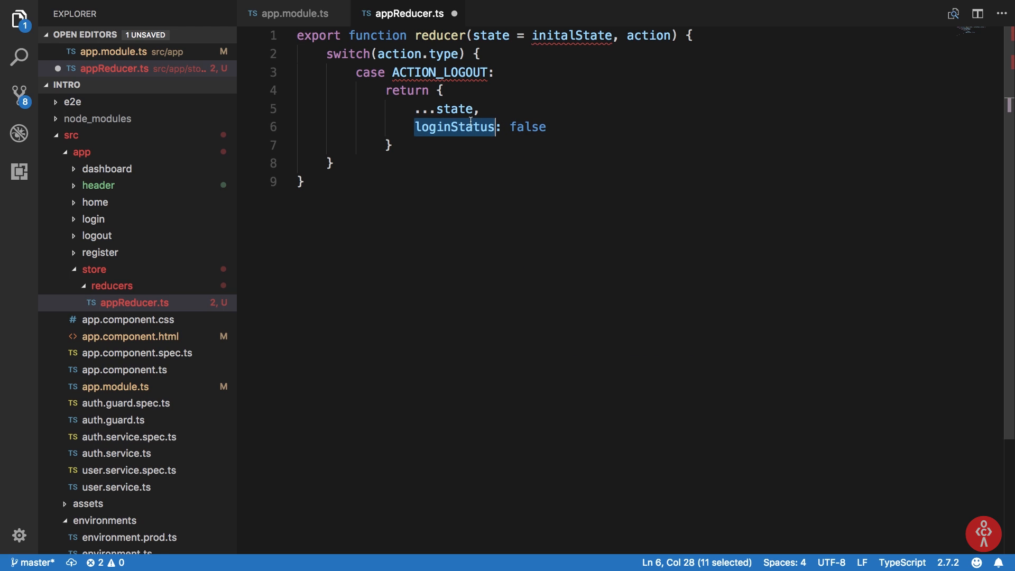
type("login")
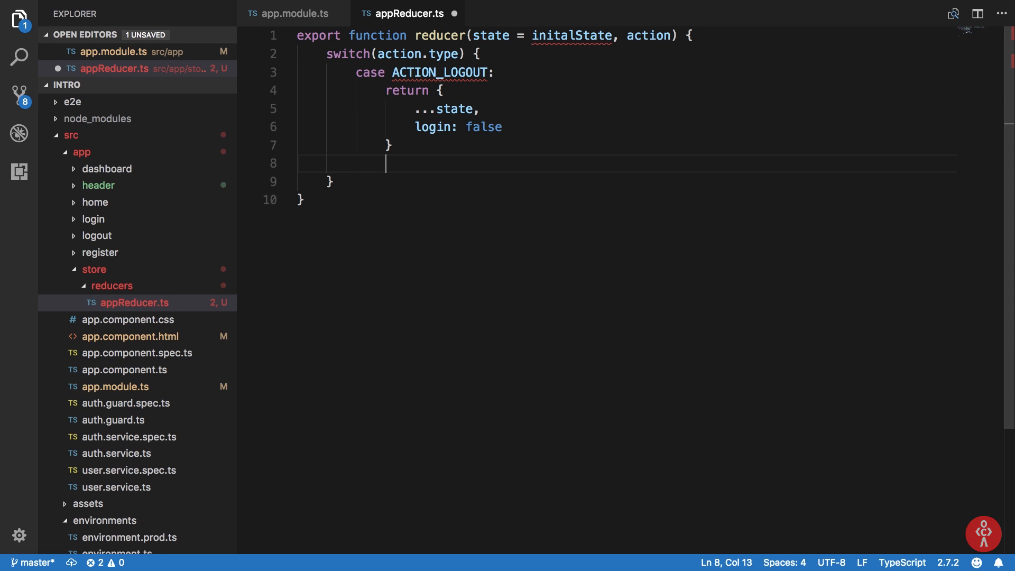
type("case")
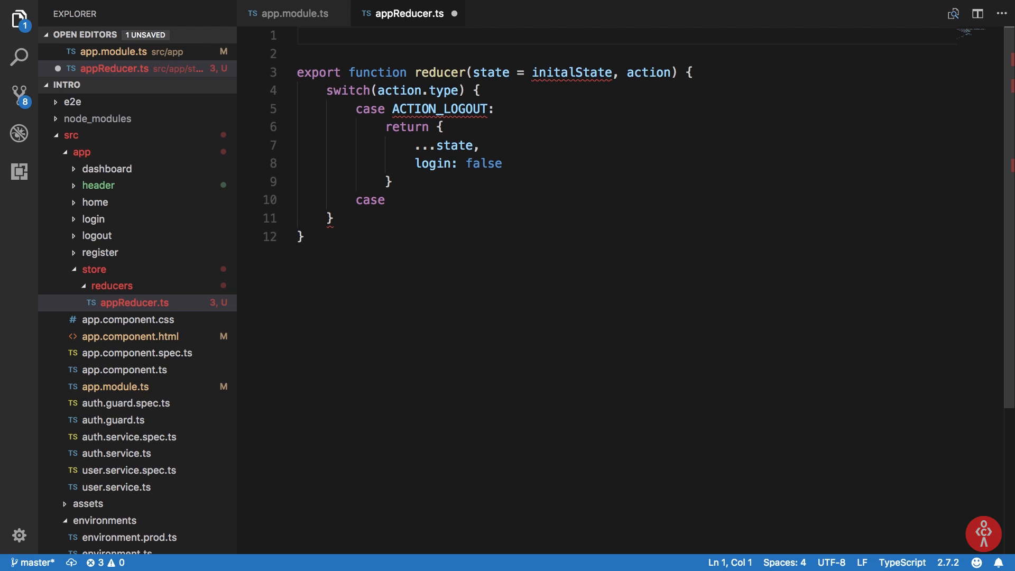
Declare const initalState = { login: false, //. .. } above the reducer function
left_click(298, 35)
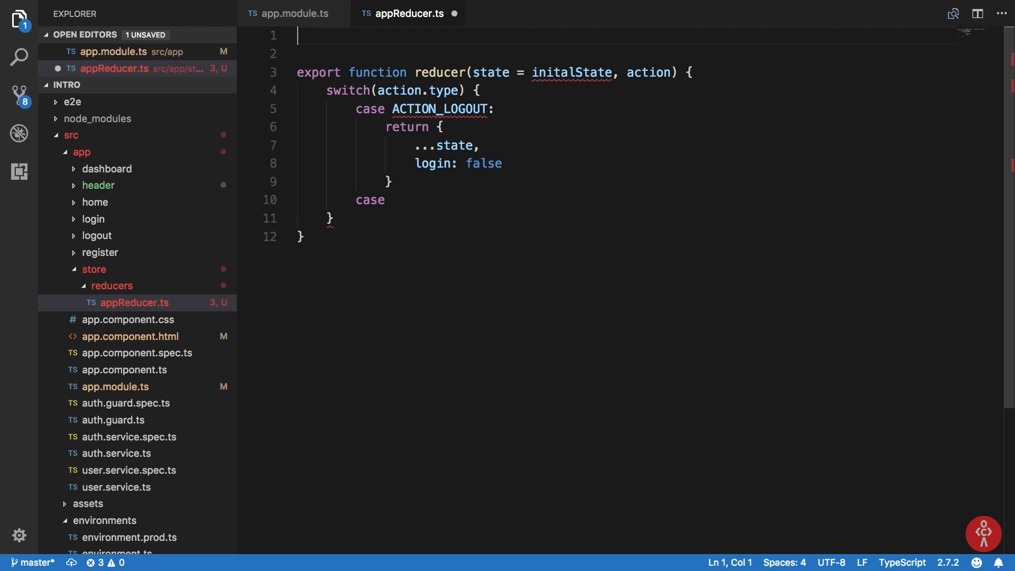
type("const initi")
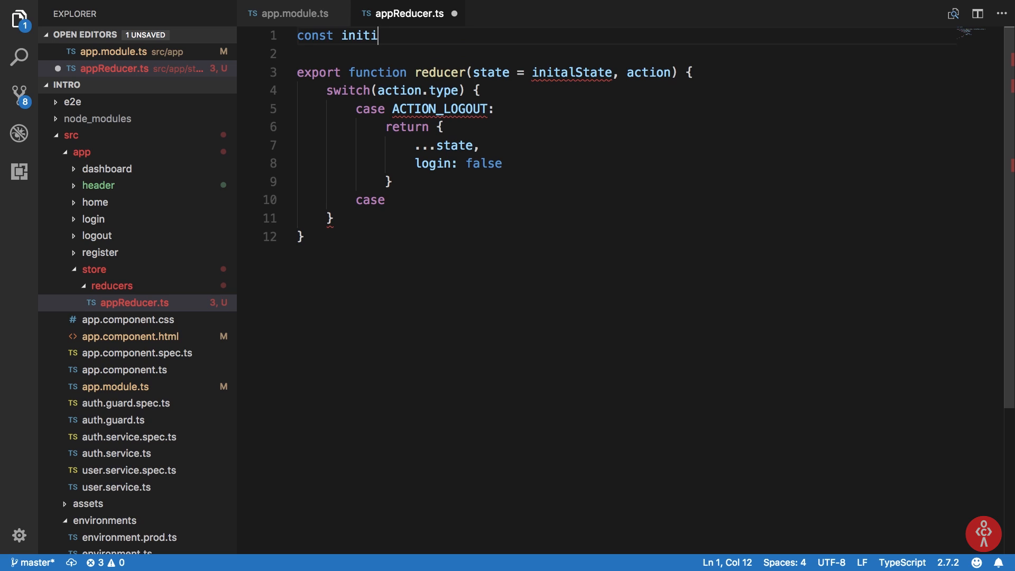
key("Backspace")
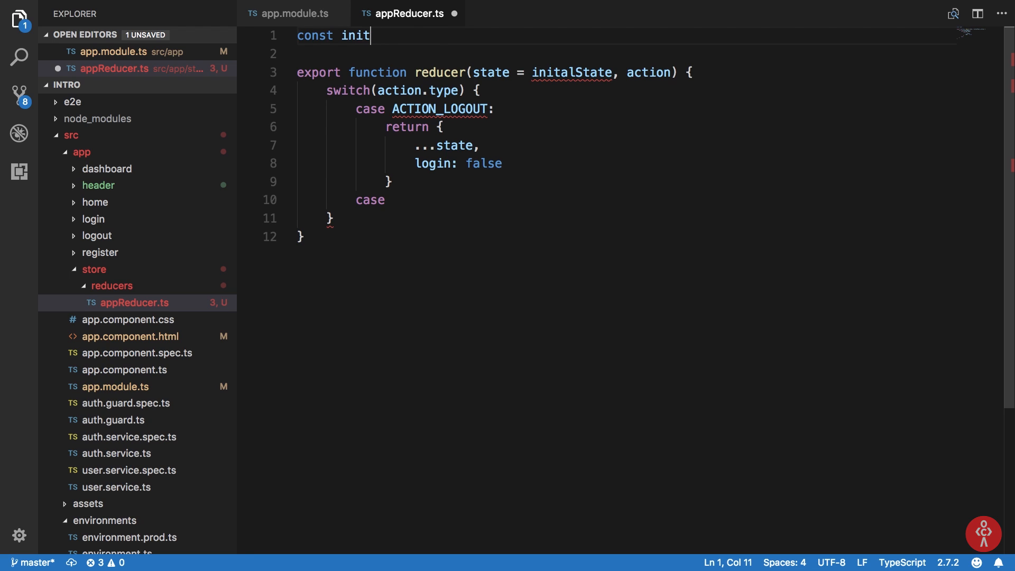
type("alState = {")
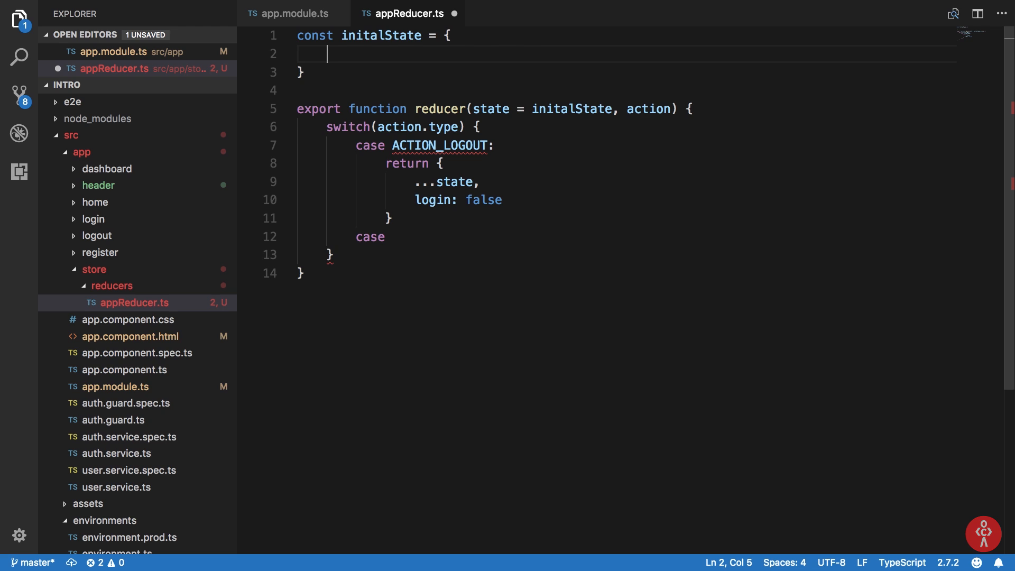
type("login: fasl")
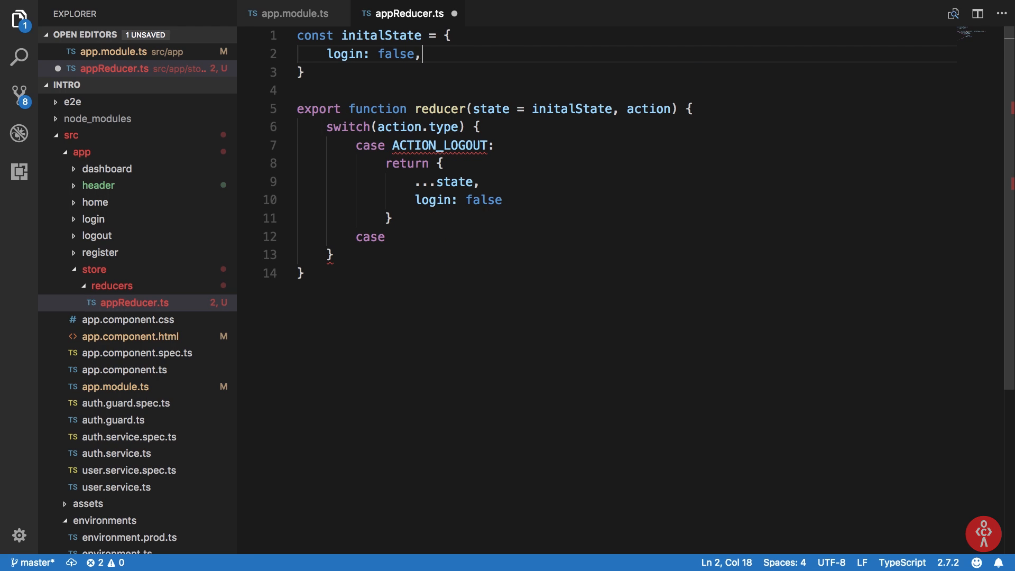
type("//. ..")
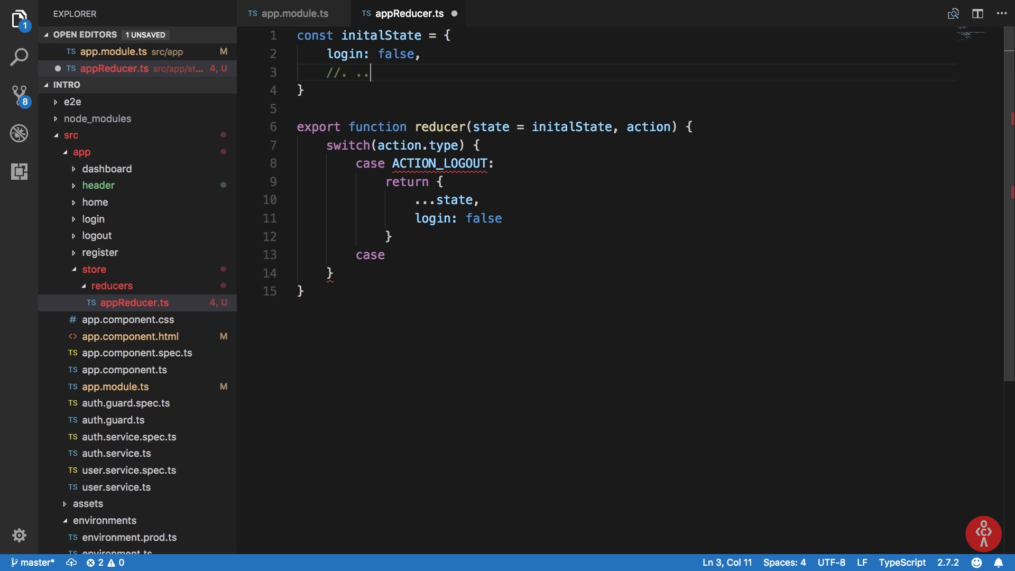
left_click(335, 35)
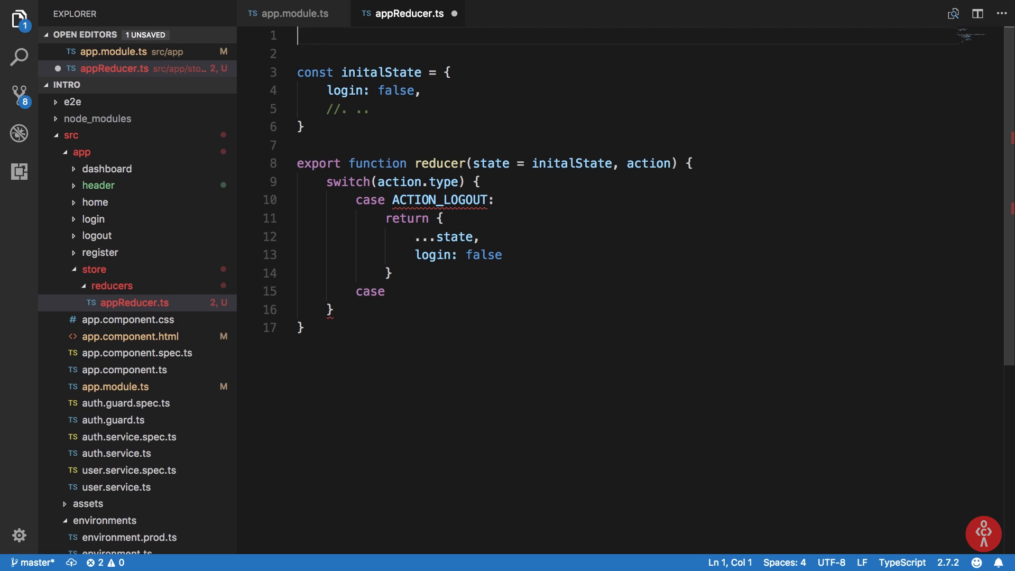
Add interface appReducerState { login: boolean }, type initalState with it, and add somethingelse: true
type("interface")
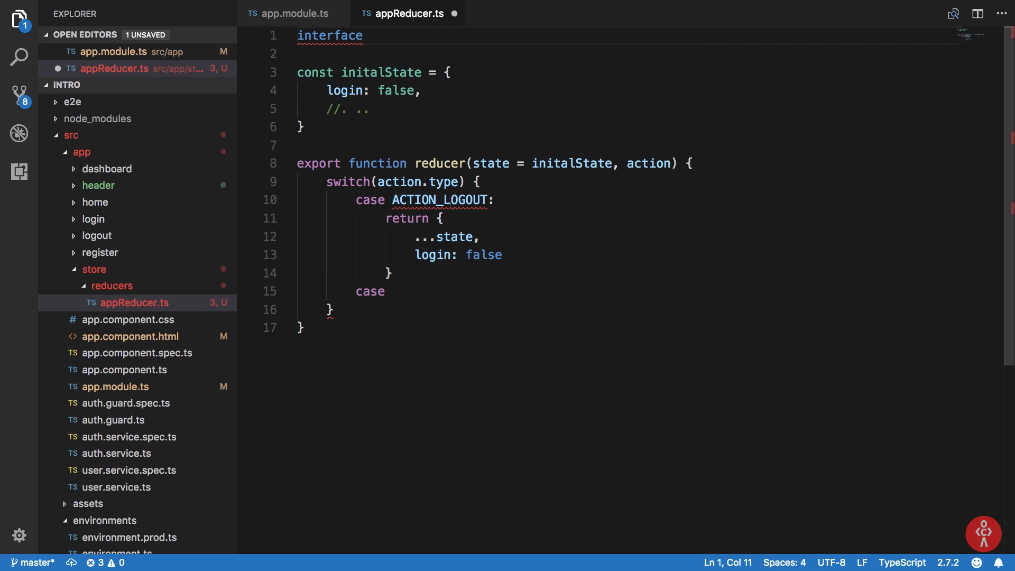
type("appReducerState {")
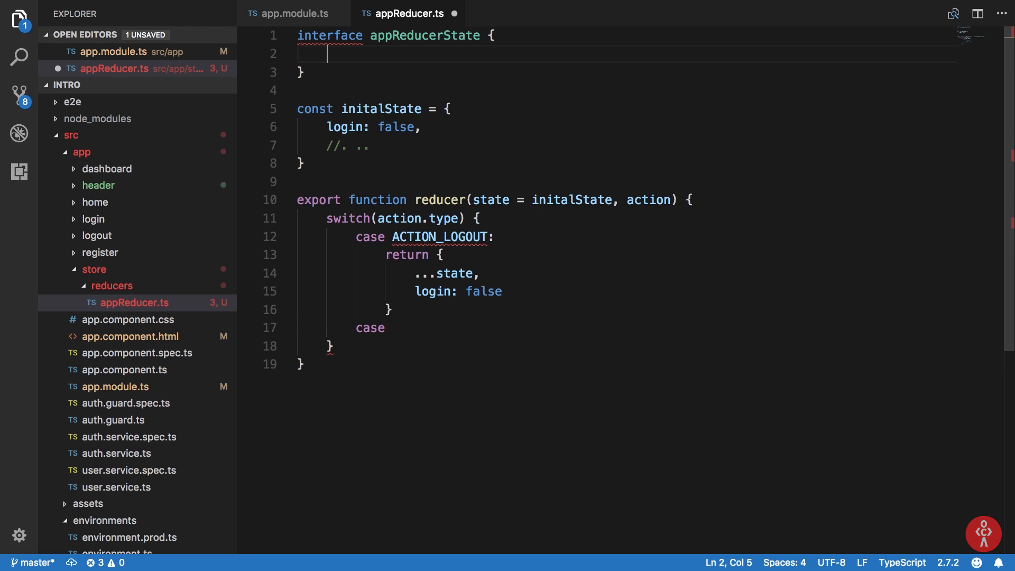
type("login: boolean")
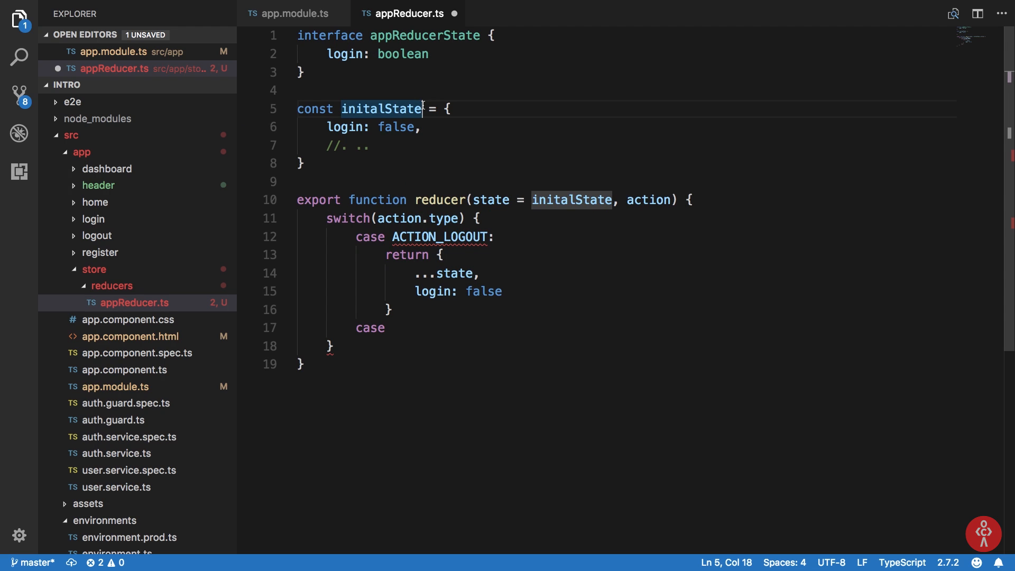
type(": appReducerState")
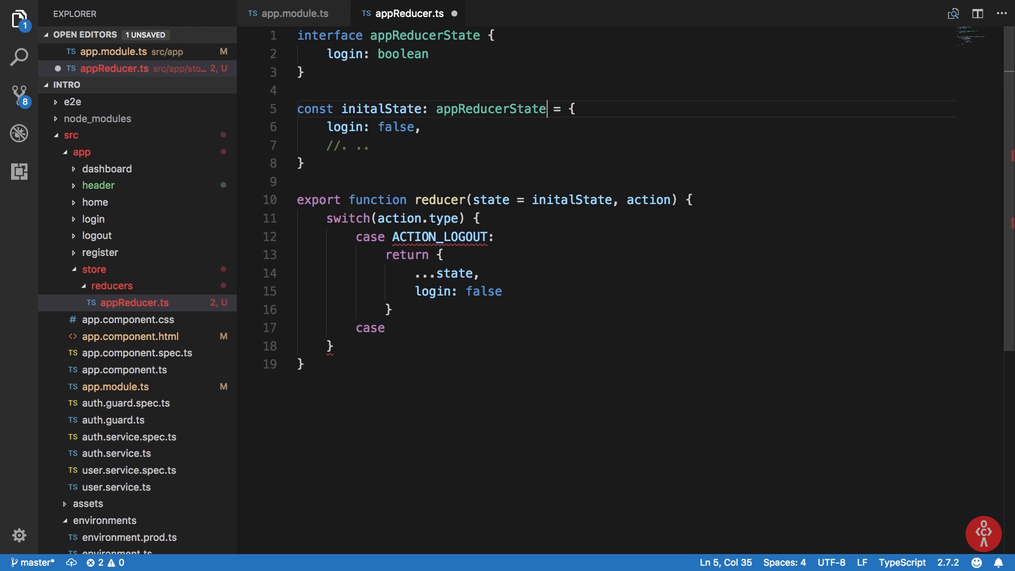
key("Enter")
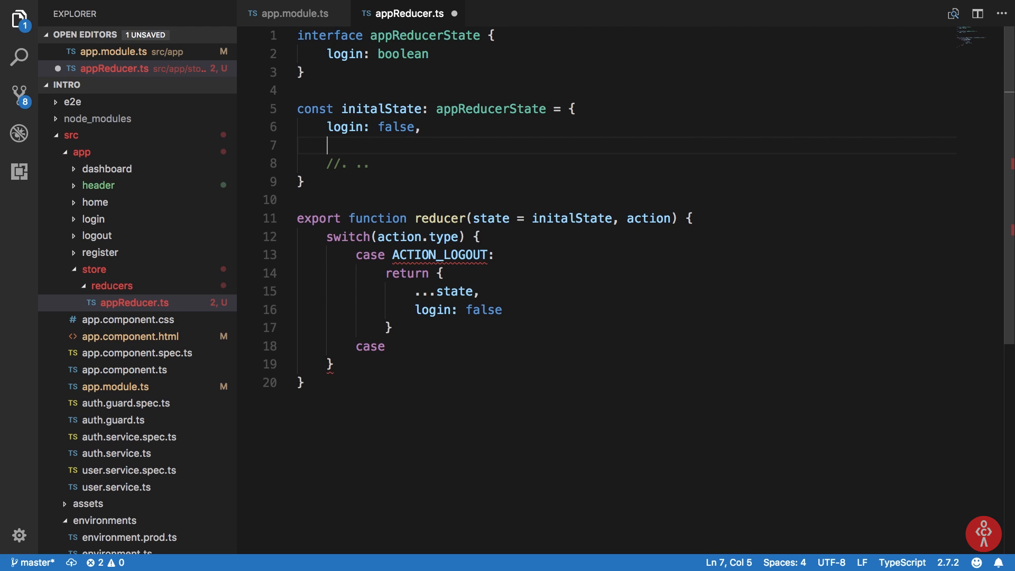
type("somethingelse:")
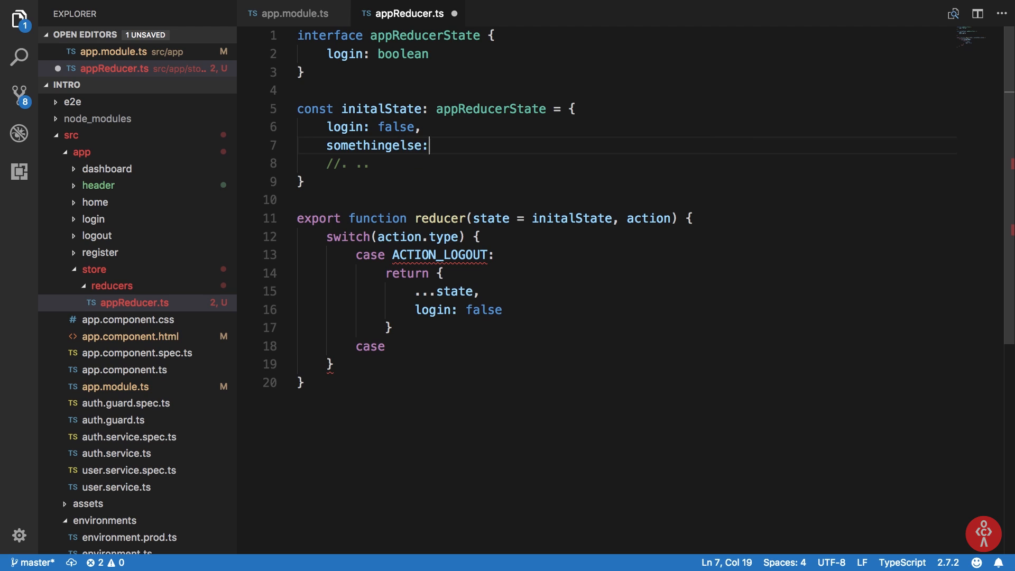
type("true")
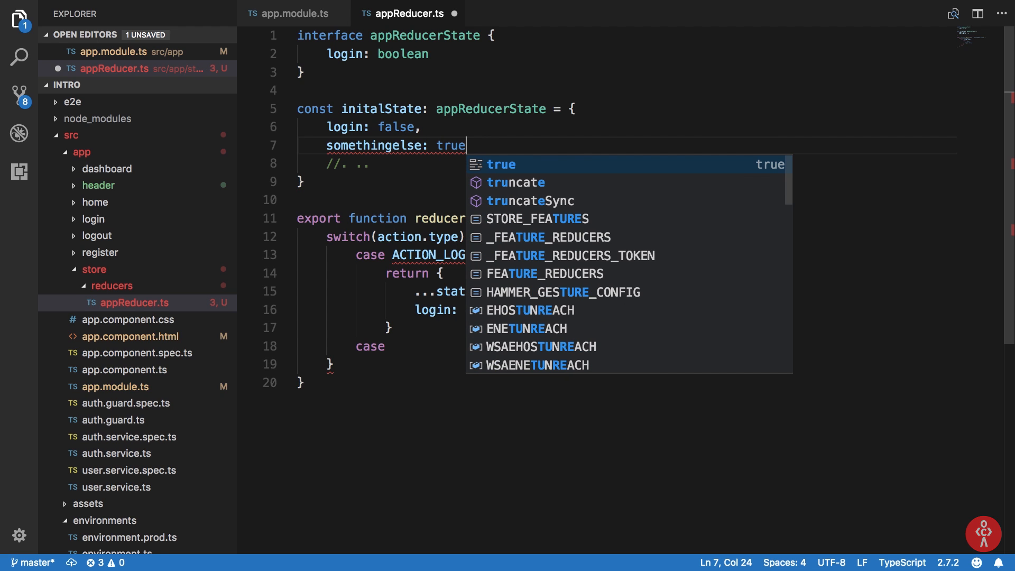
mouse_move(378, 145)
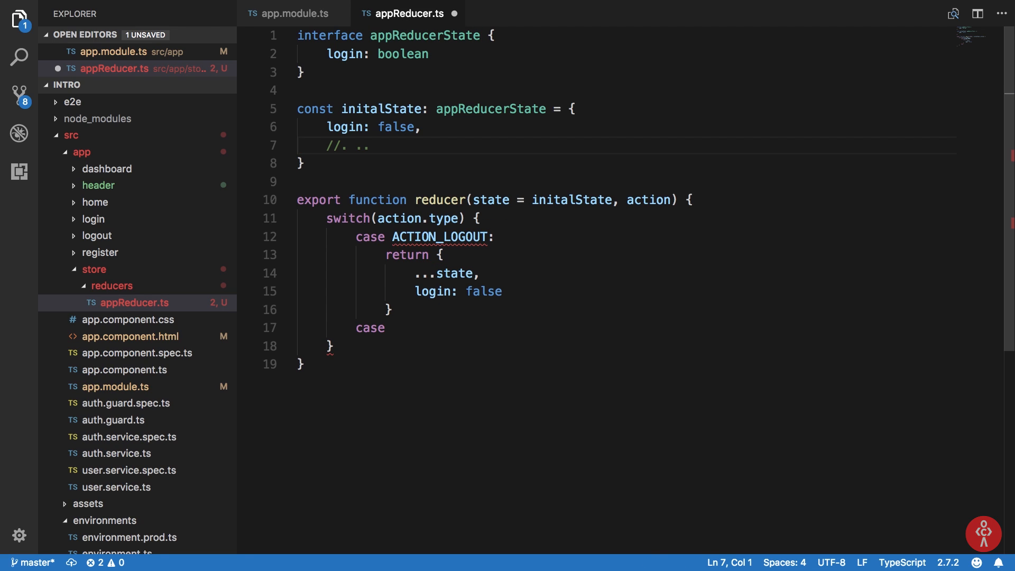
Add import { ACTION_LOGOUT } from '../actions/appActions' at the top of appReducer.ts
double_click(440, 236)
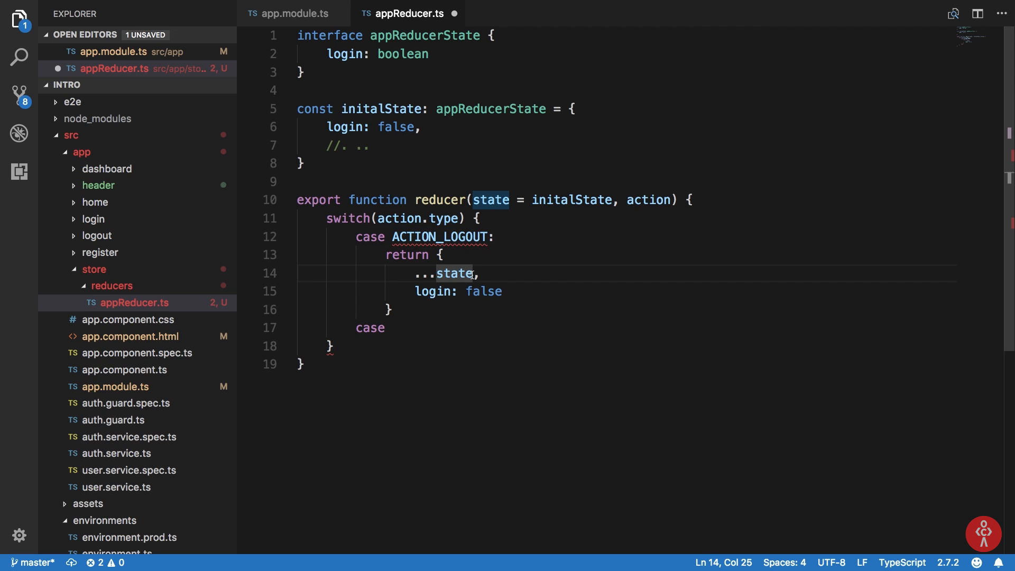
double_click(442, 237)
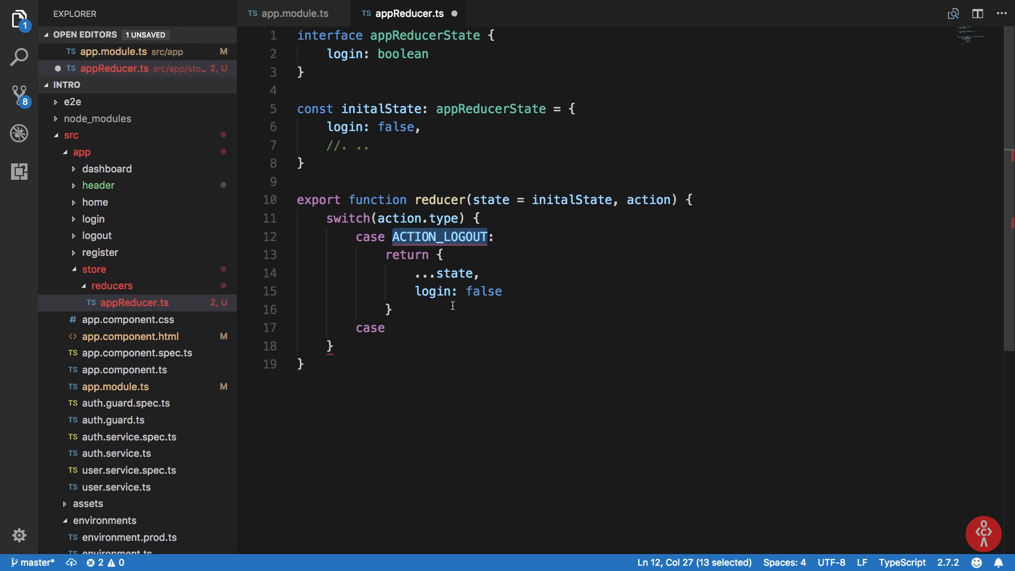
left_click(300, 35)
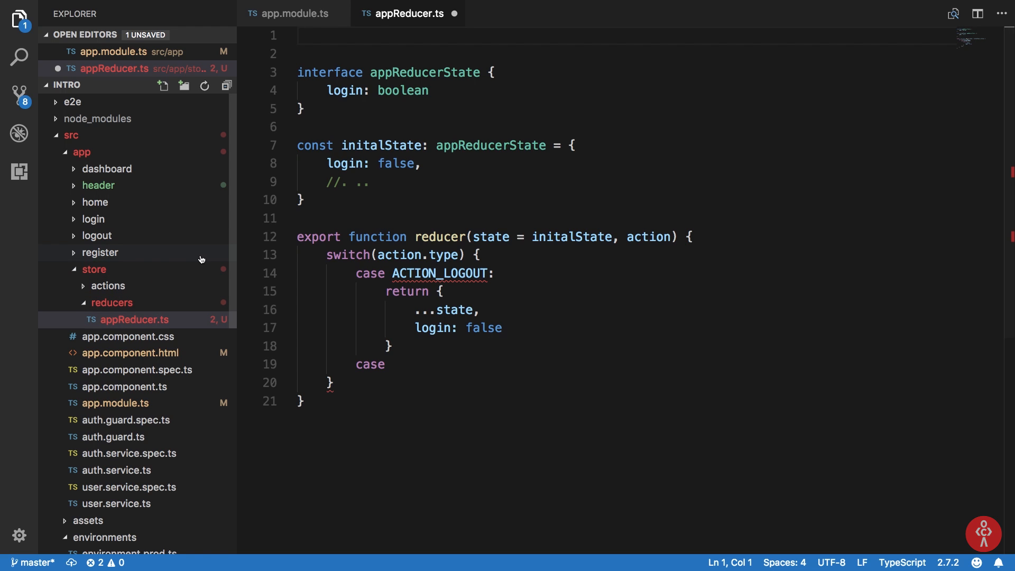
type("import")
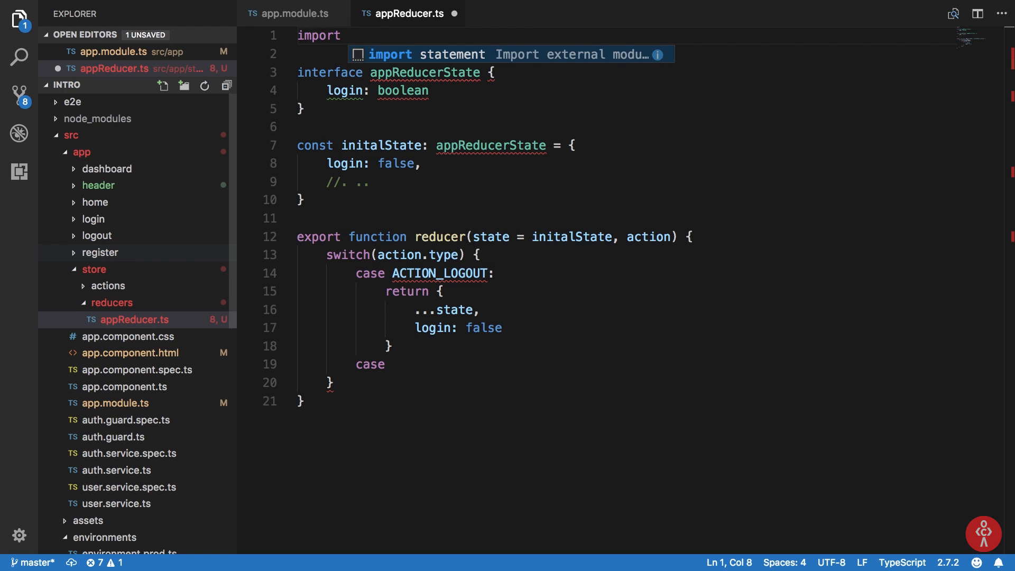
type("{ ACTION_LOGOUT } f")
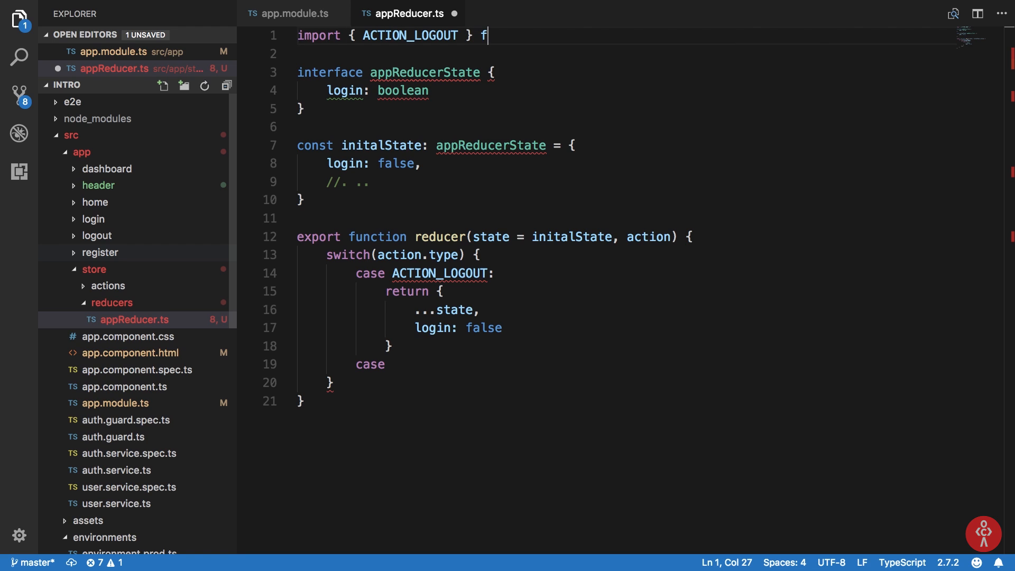
type("rom ''")
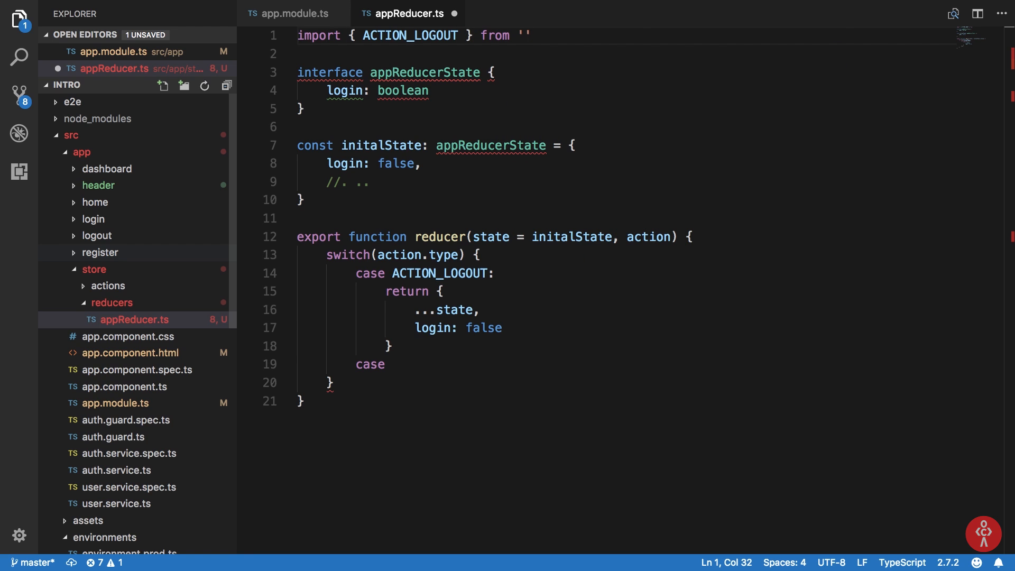
type("../")
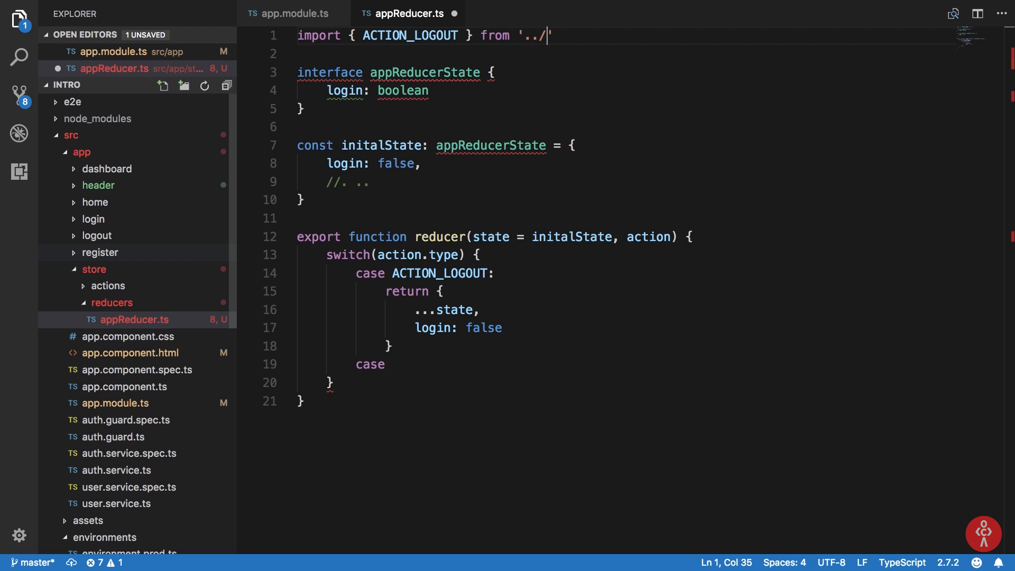
type("actions/")
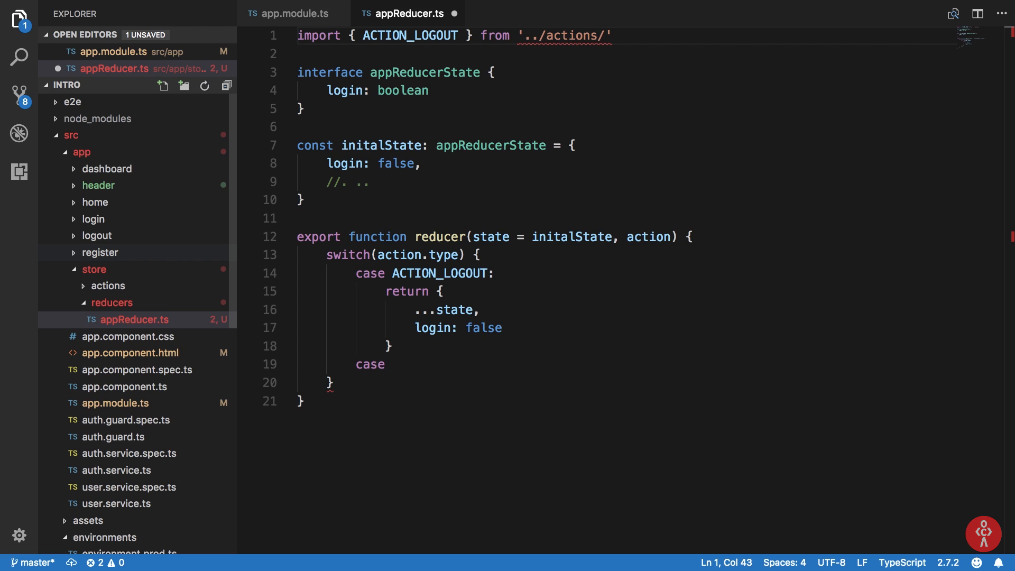
type("appActions")
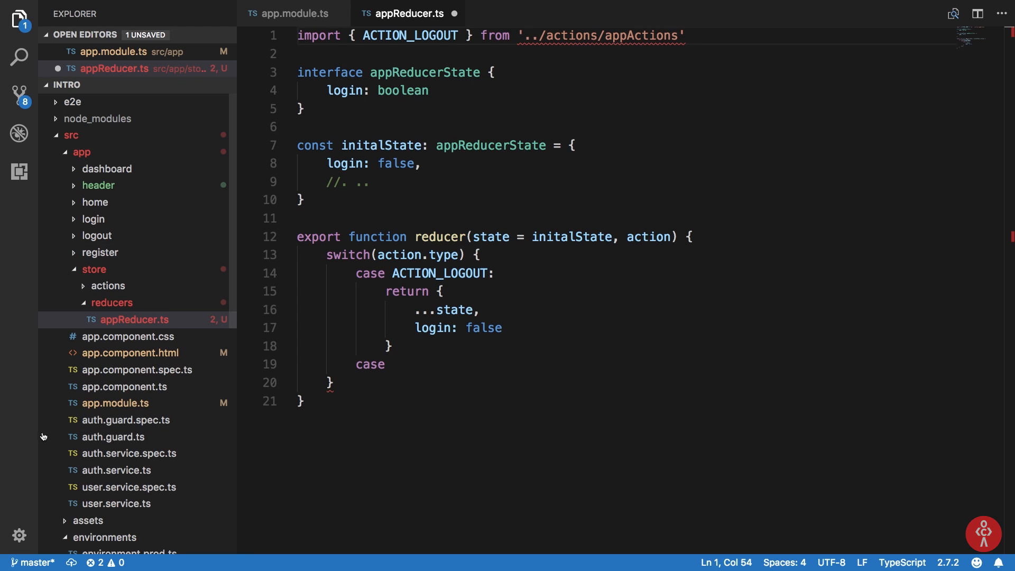
Create appActions.ts in the actions folder with export const ACTION_LOGOUT = "LOGOUT"
right_click(108, 286)
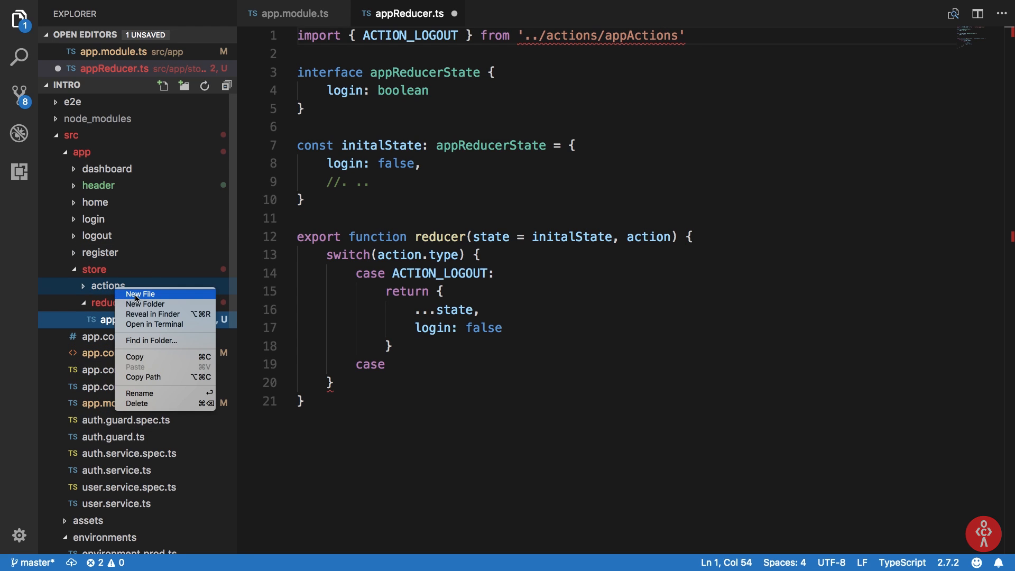
left_click(140, 294)
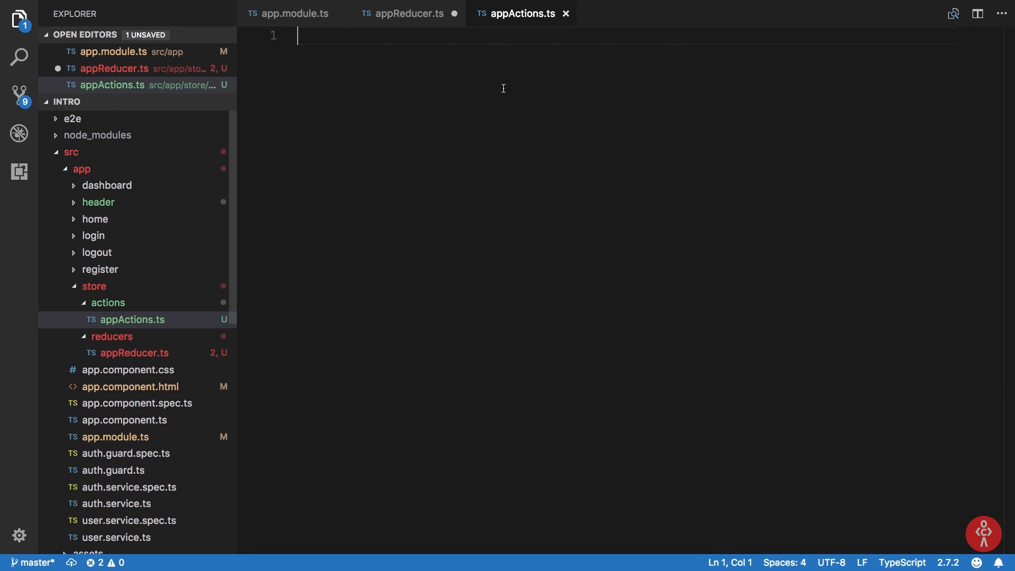
type("export")
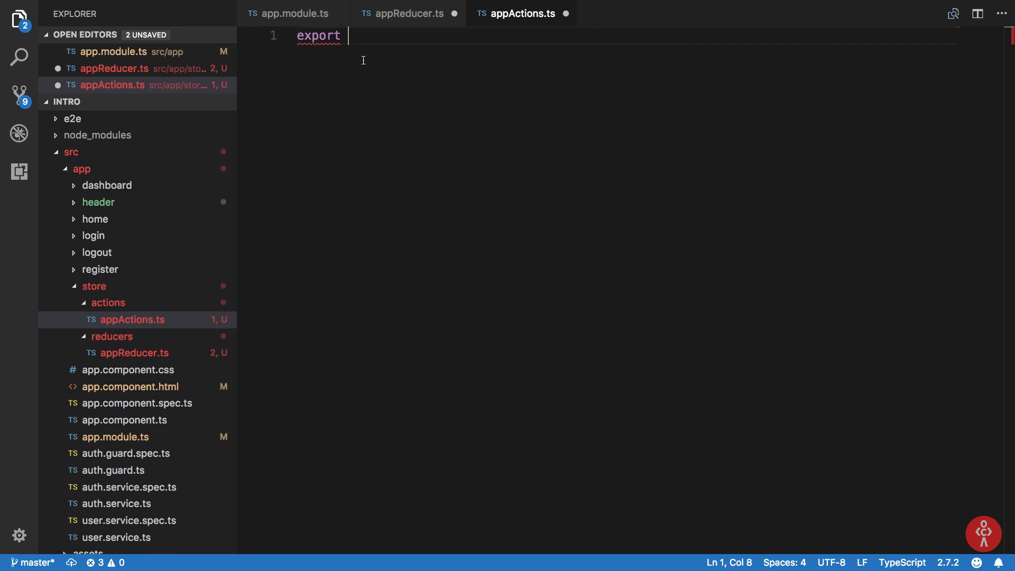
left_click(408, 13)
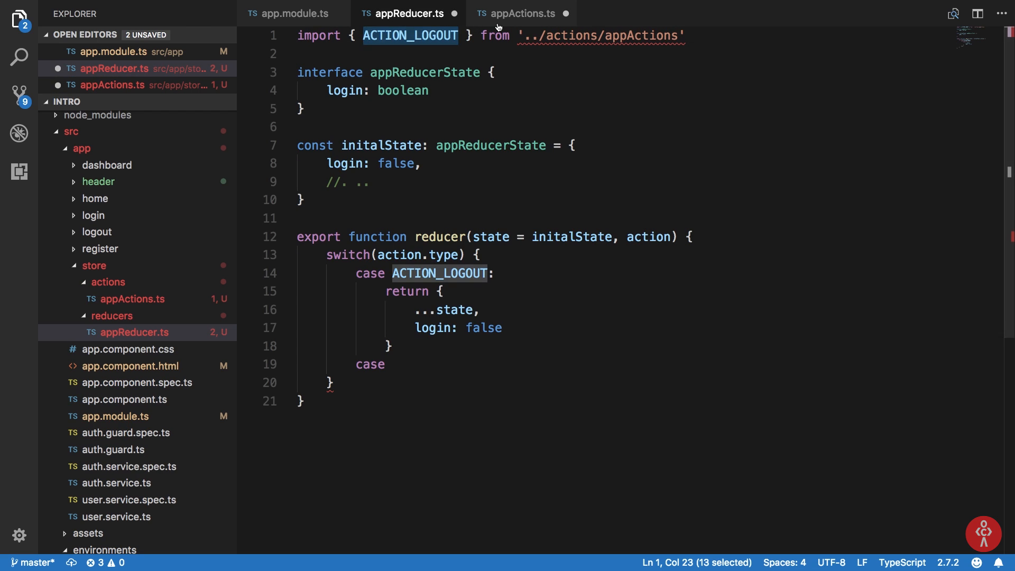
left_click(521, 13)
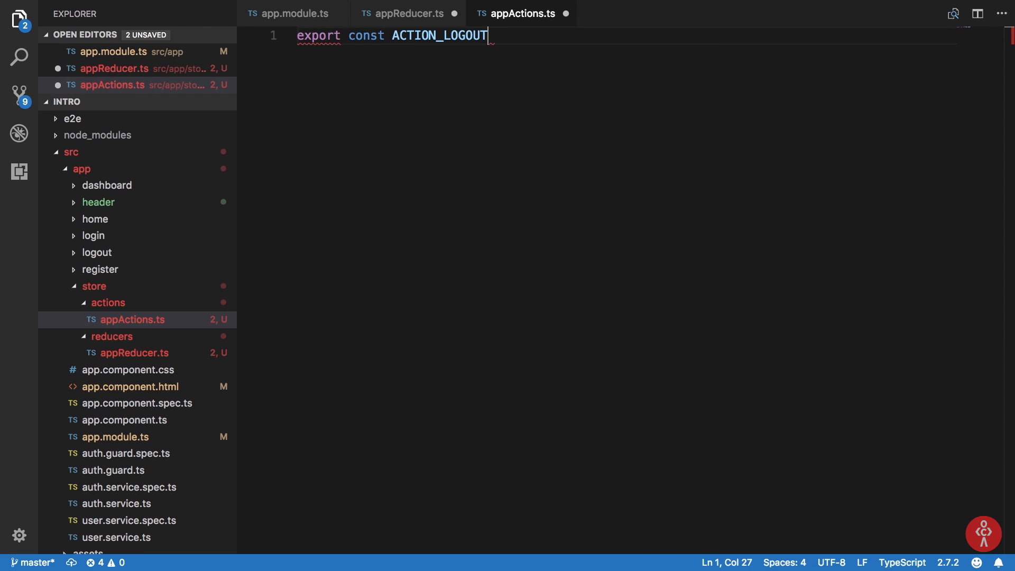
type("= \"\"")
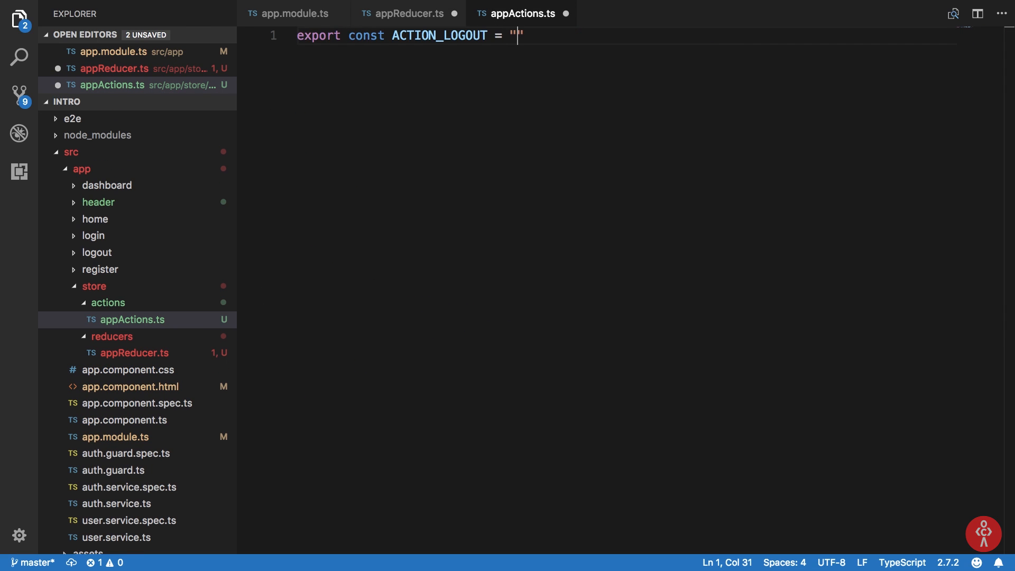
type("LOGOUT")
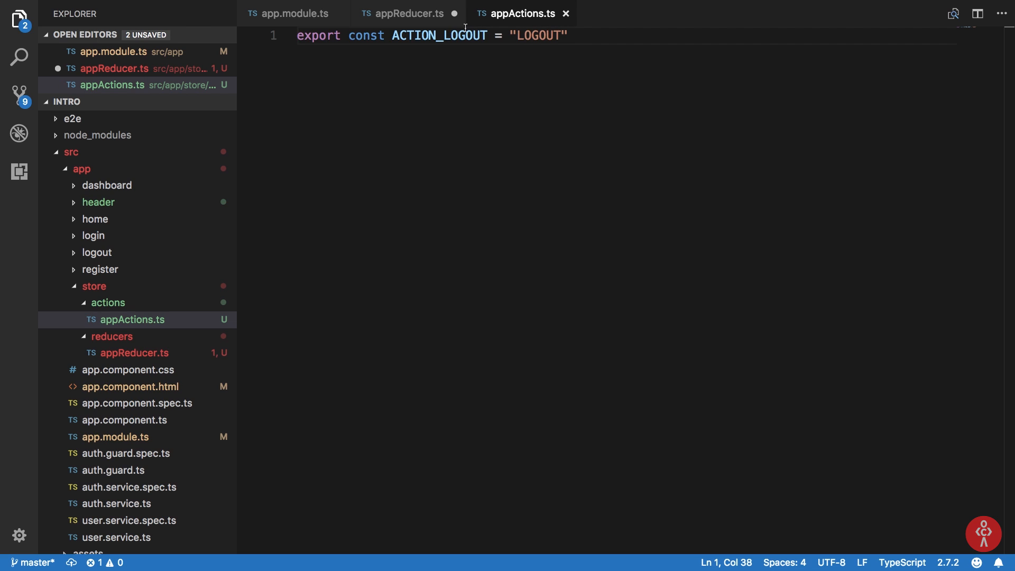
Check the ACTION_LOGOUT name and "LOGOUT" value against the reducer file
left_click(408, 13)
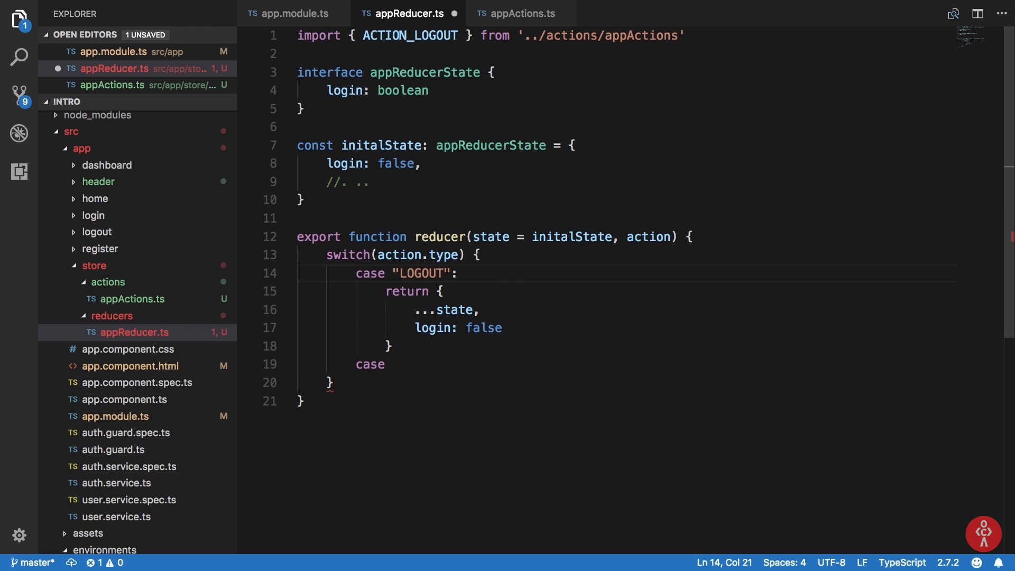
mouse_move(527, 91)
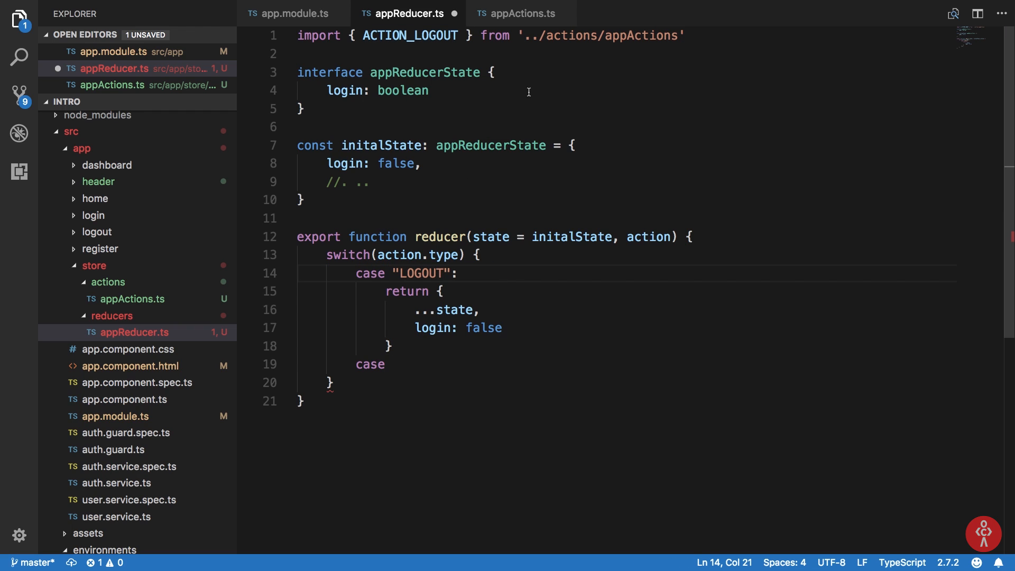
left_click(519, 13)
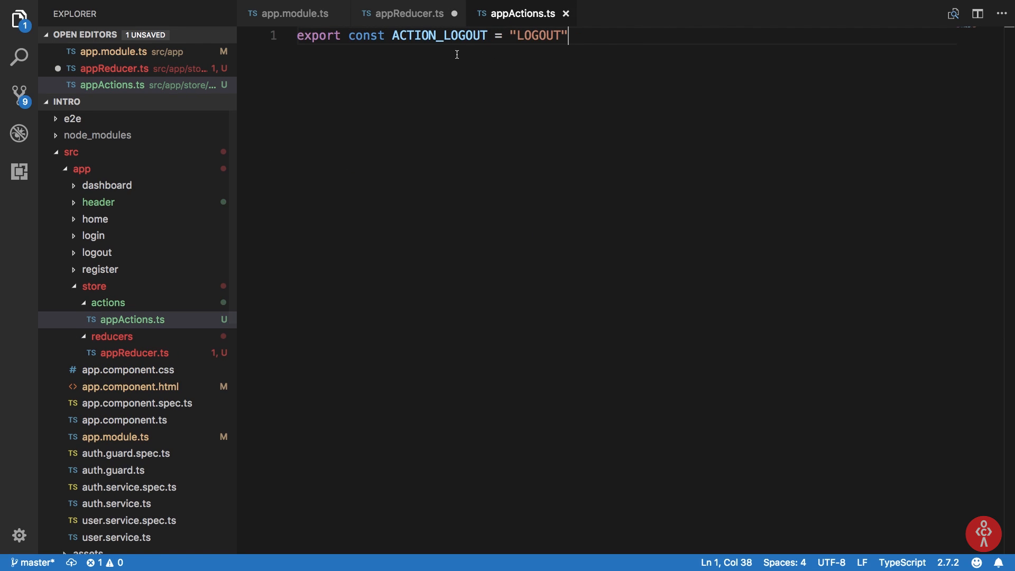
double_click(439, 35)
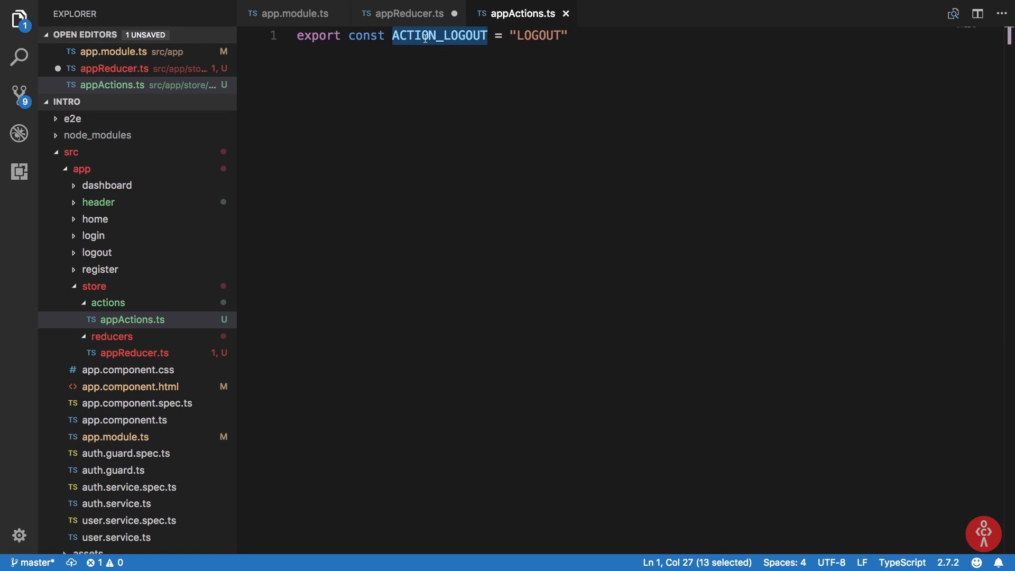
mouse_move(438, 36)
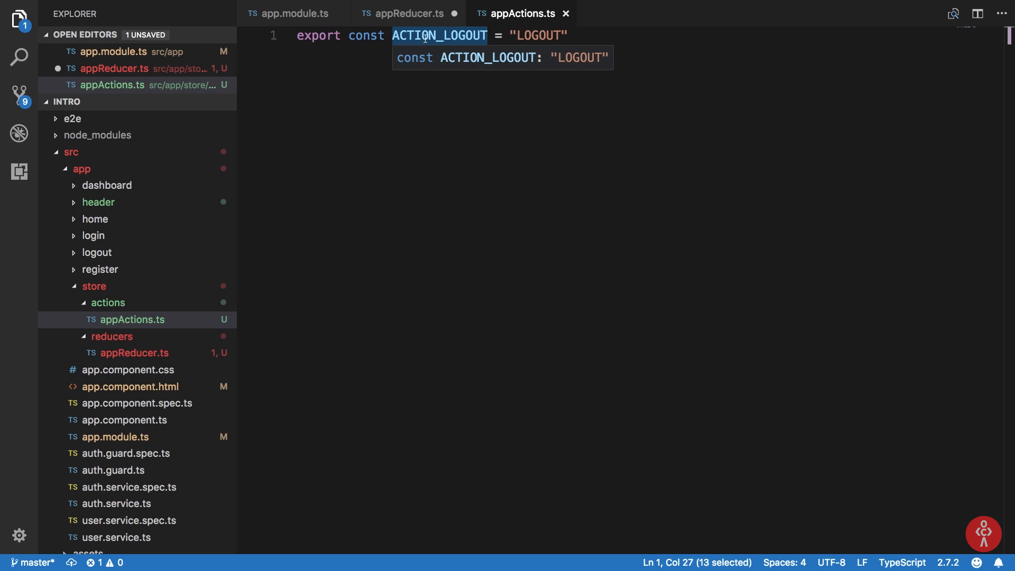
double_click(539, 35)
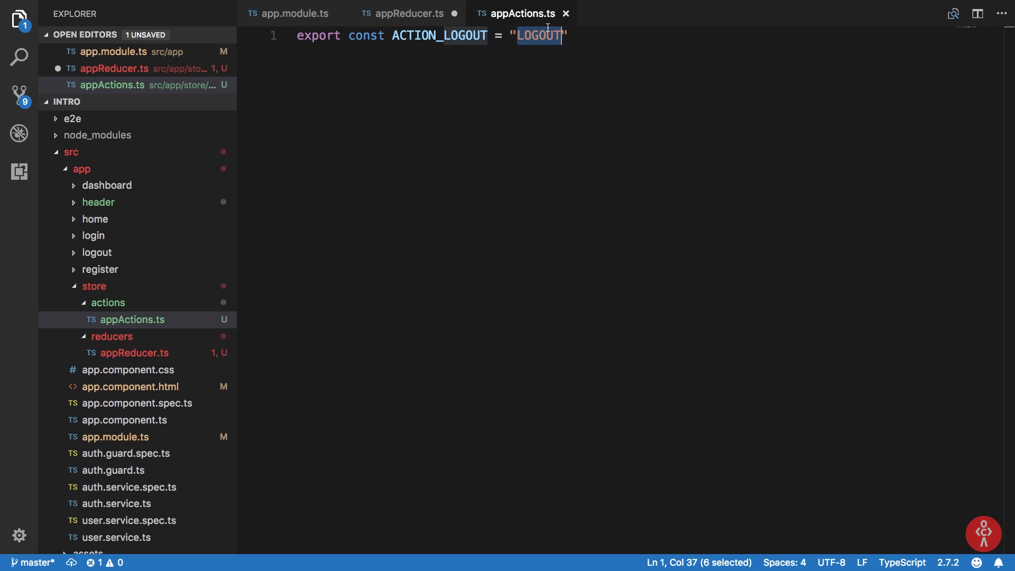
mouse_move(526, 43)
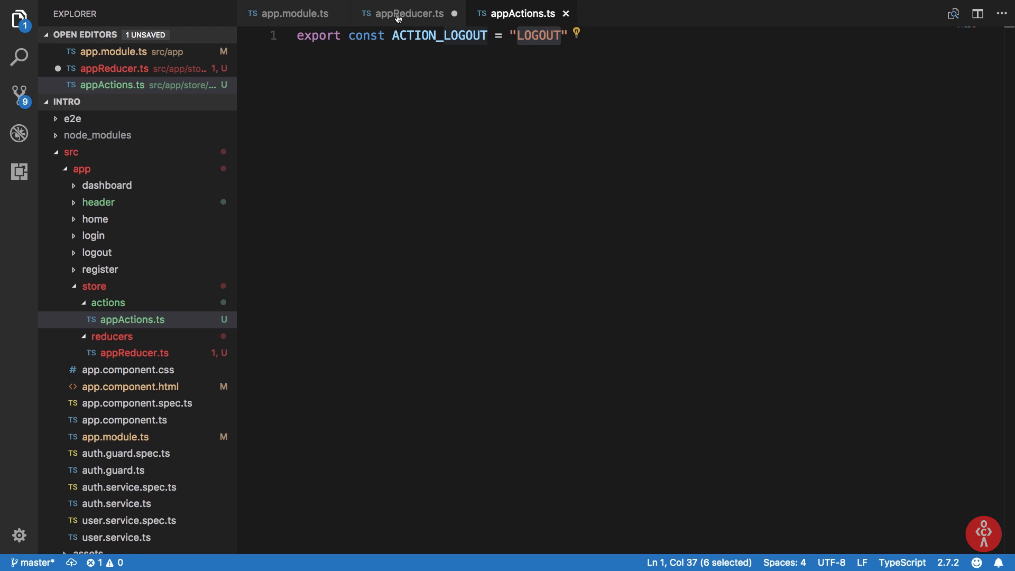
left_click(407, 12)
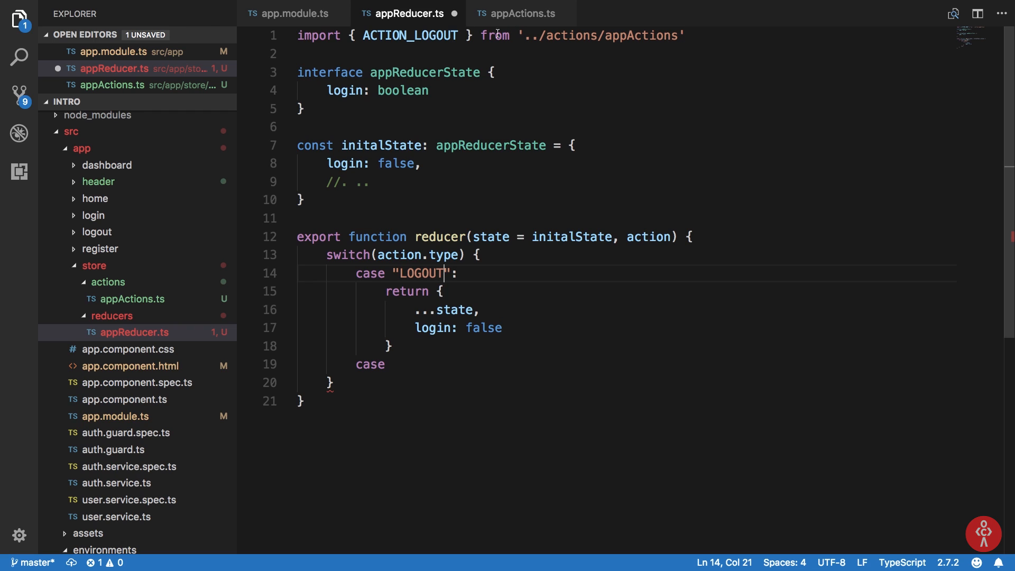
mouse_move(495, 32)
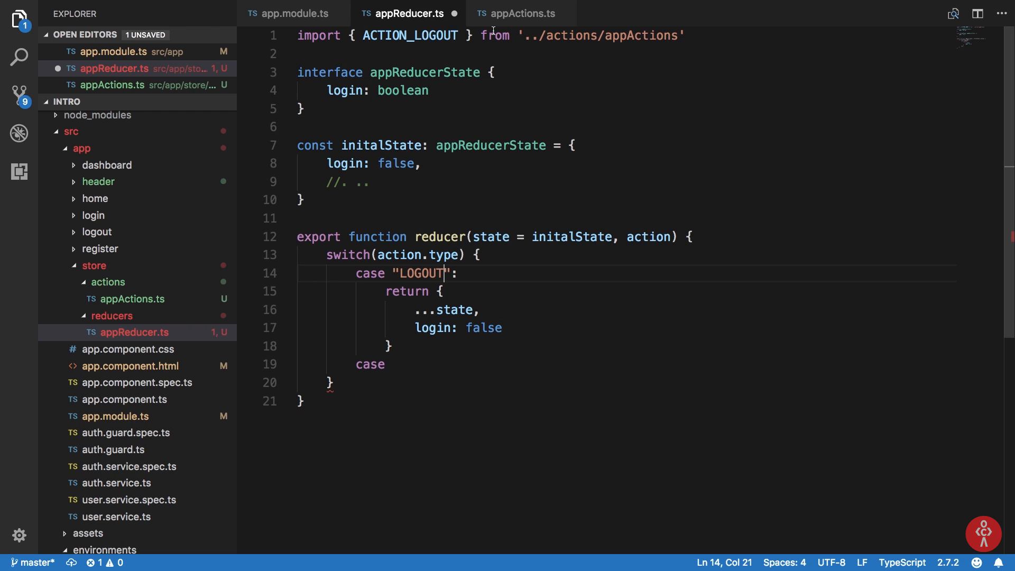
Retype ACTION_LOGOUT in the first case and add case ACTION_LOGIN returning { ...state, login: true }
type("ACTION_LOGOUT")
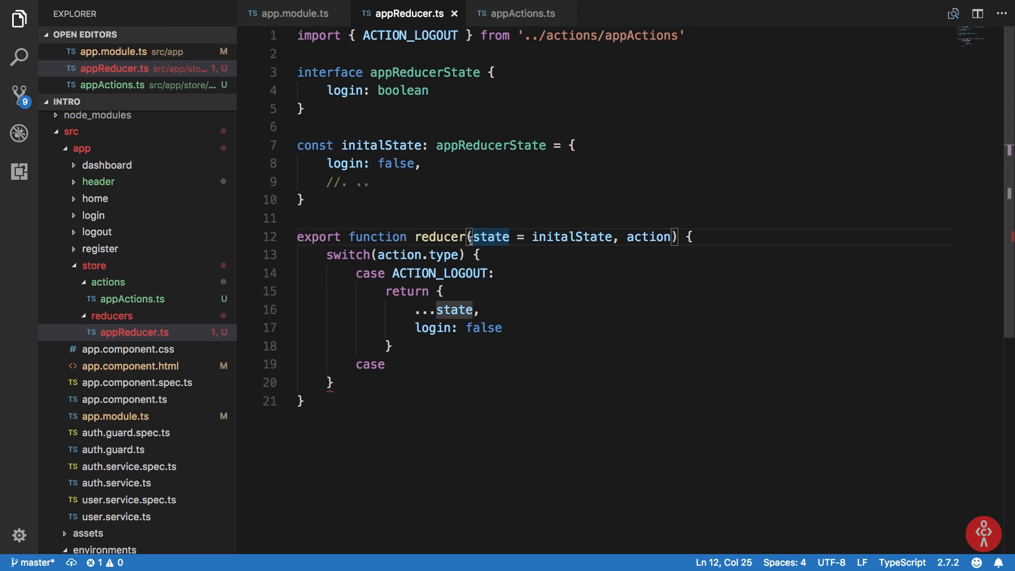
left_click(437, 273)
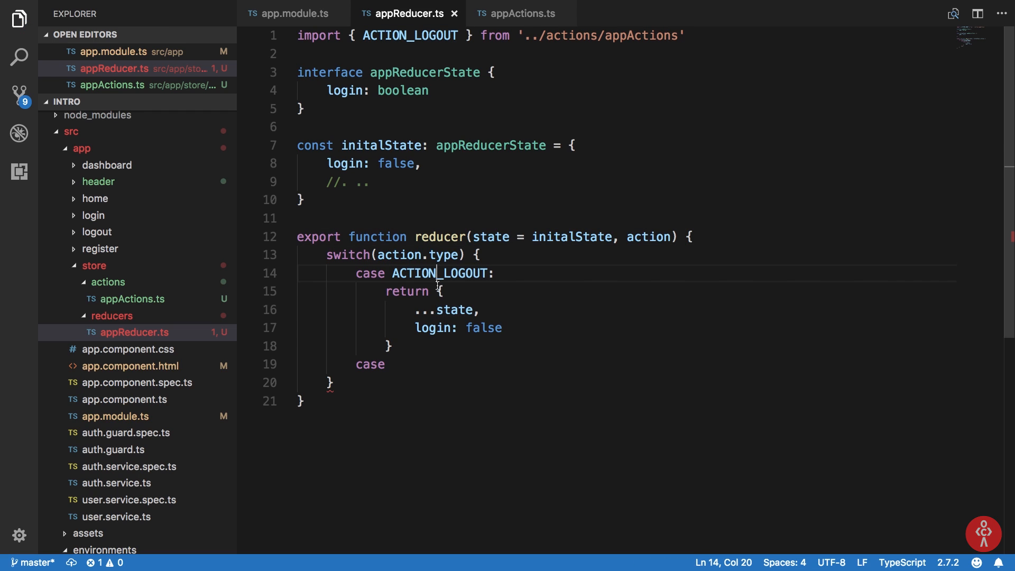
left_click(482, 327)
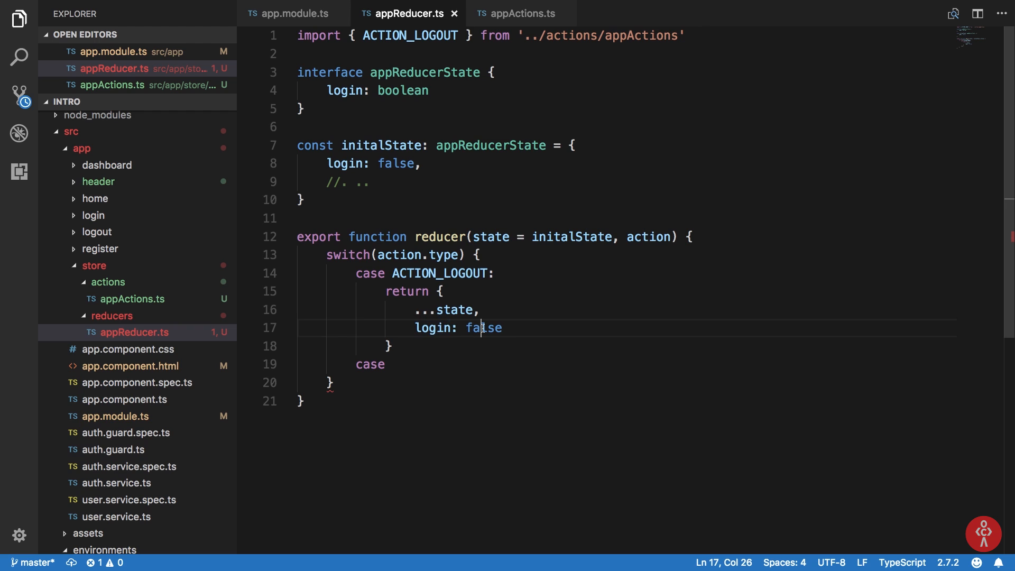
type("c")
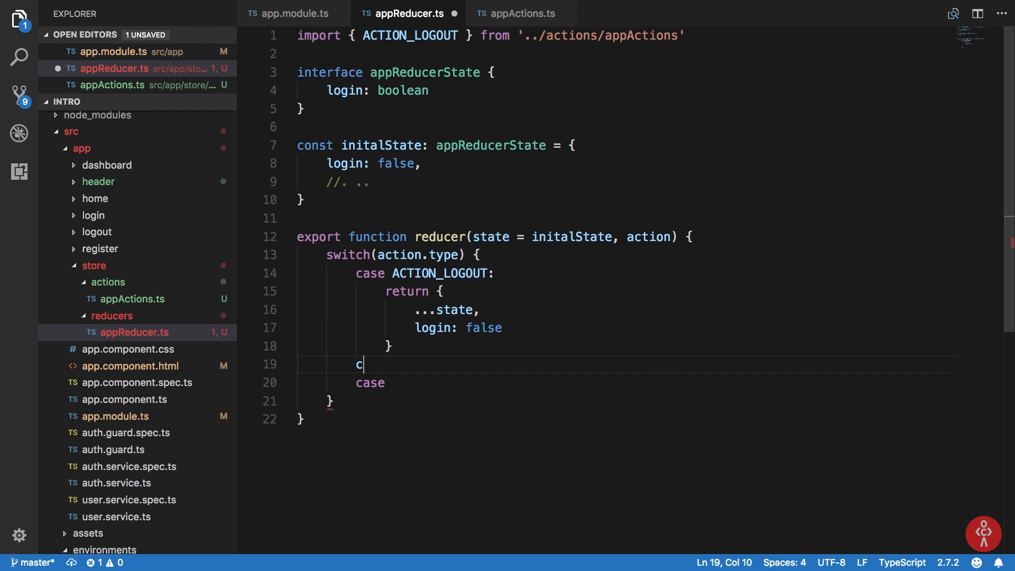
key("Backspace")
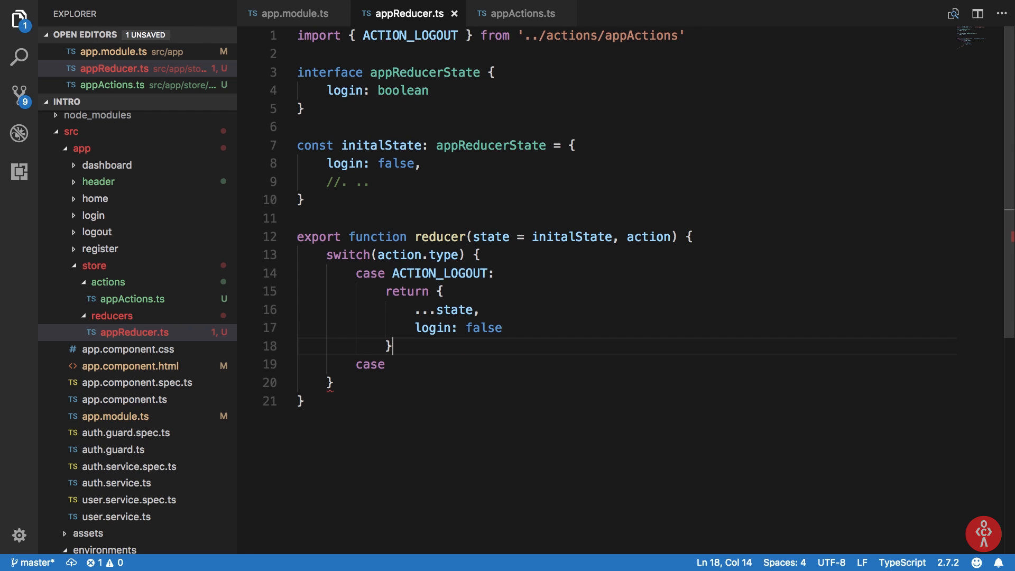
type("ACTION_LOGIN: {")
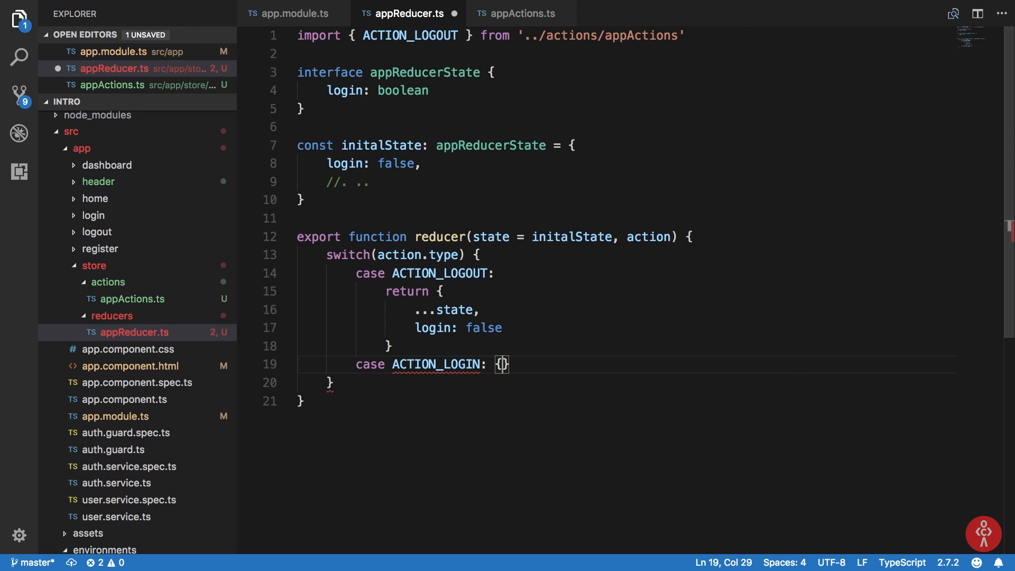
type("return {")
type("login: true")
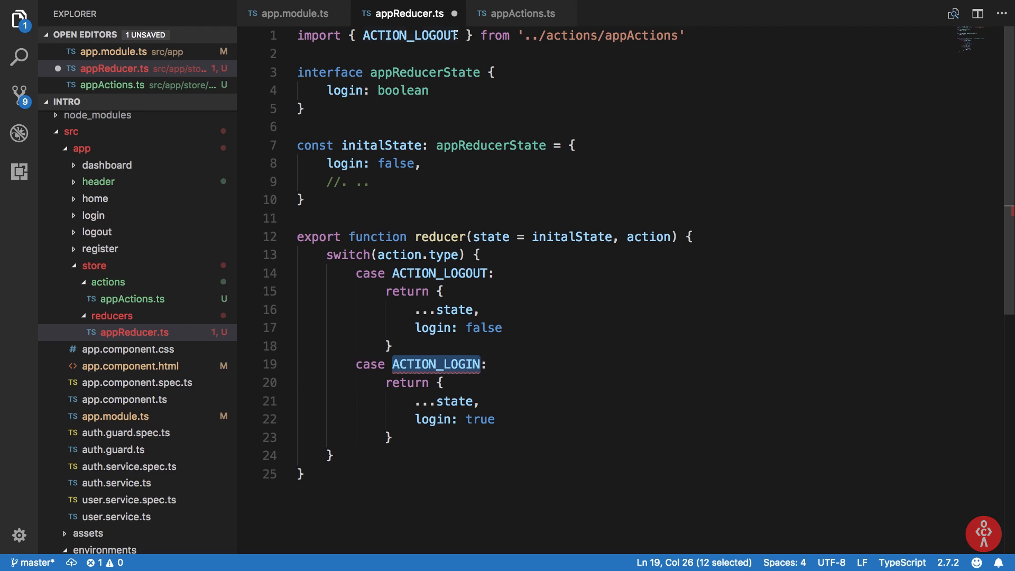
Export ACTION_LOGIN = "LOGIN" from appActions and add return state after the reducer's switch
left_click(521, 12)
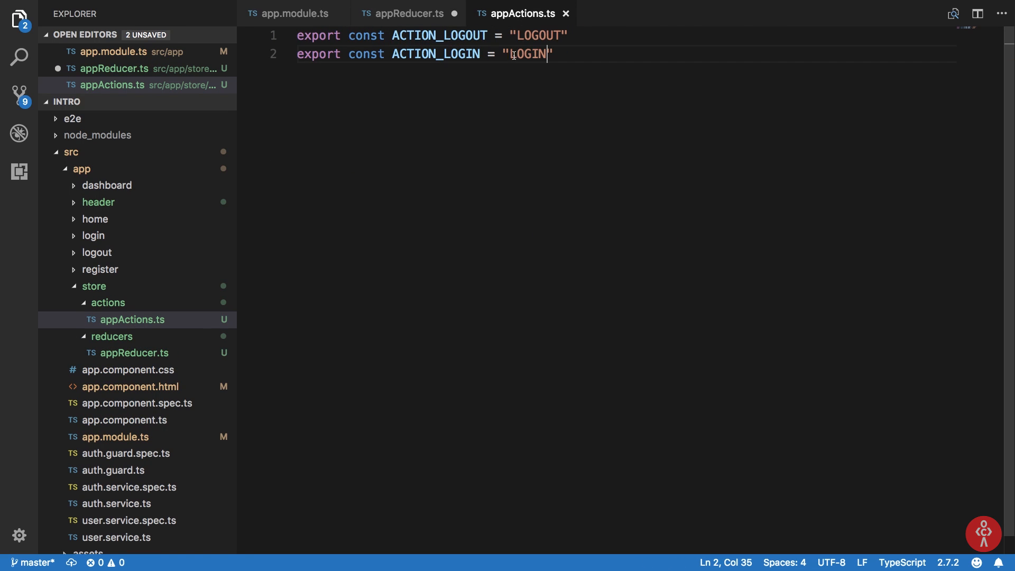
left_click(406, 14)
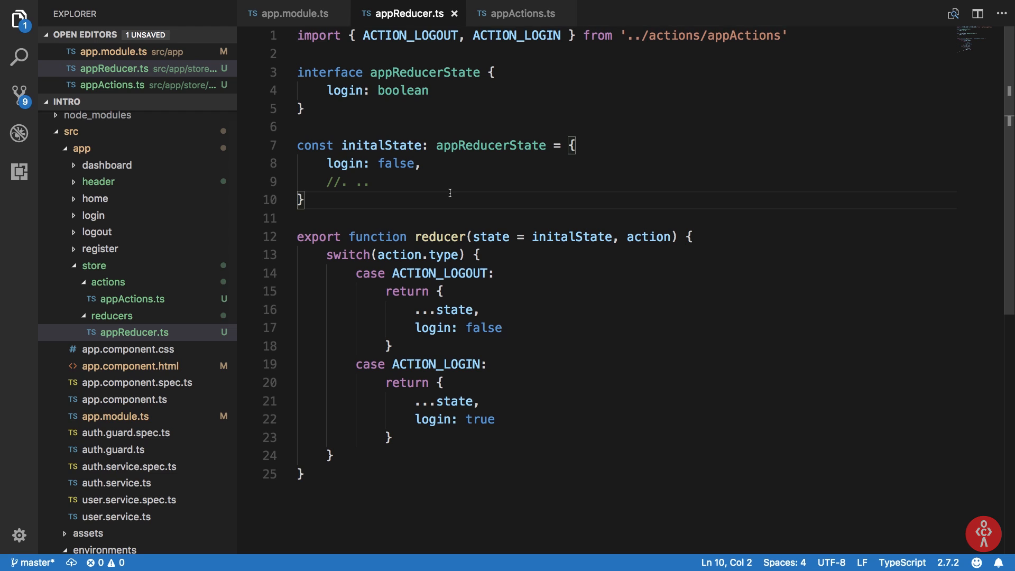
type("r")
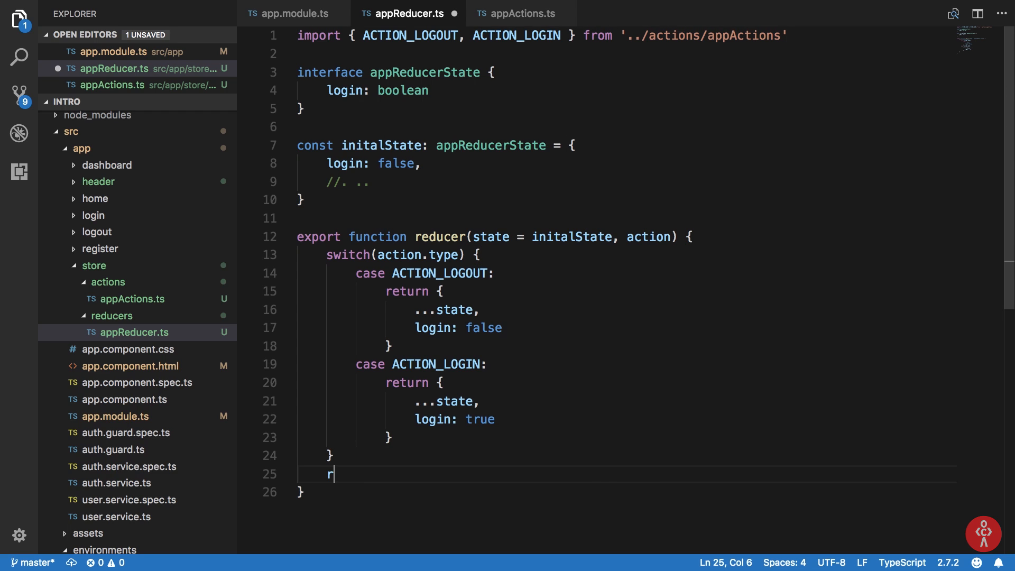
type("eturn state")
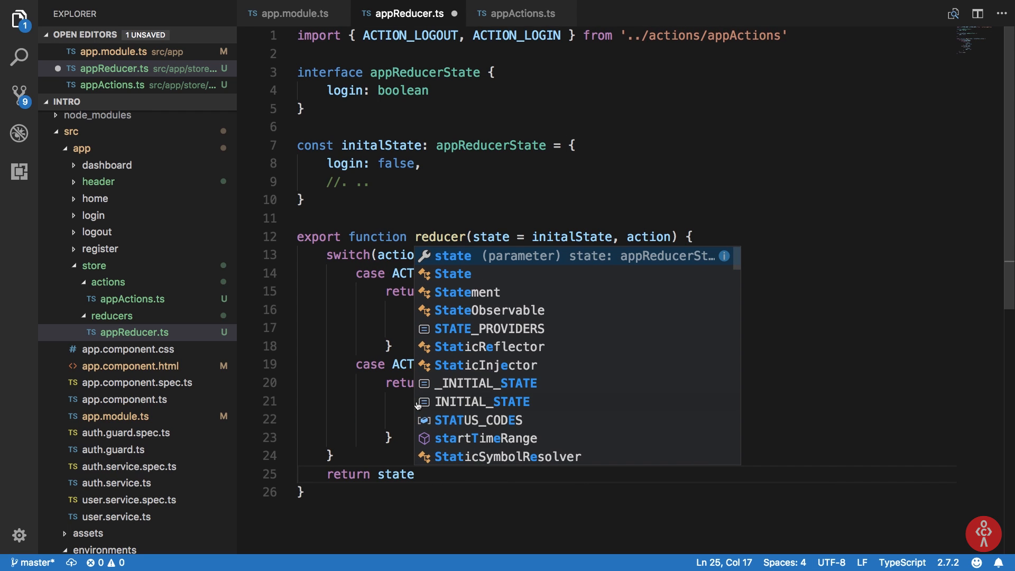